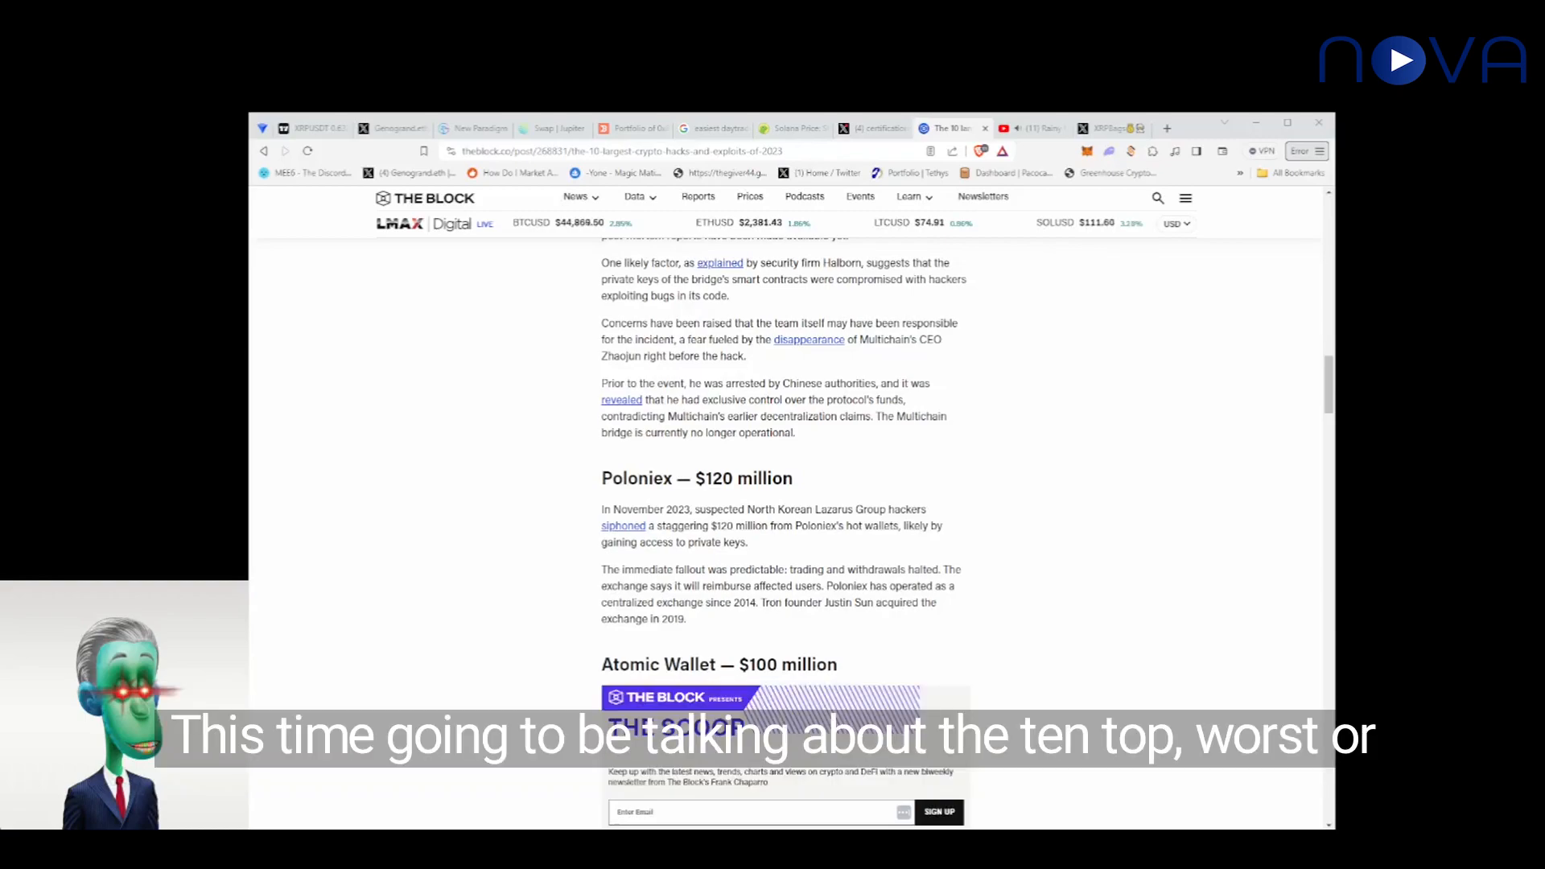
Step: Scroll the 2023 crypto hacks article past its introduction to the Mixin Network and Euler Finance sections
{"action": "scroll", "scroll_direction": "down", "scroll_amount": 3}
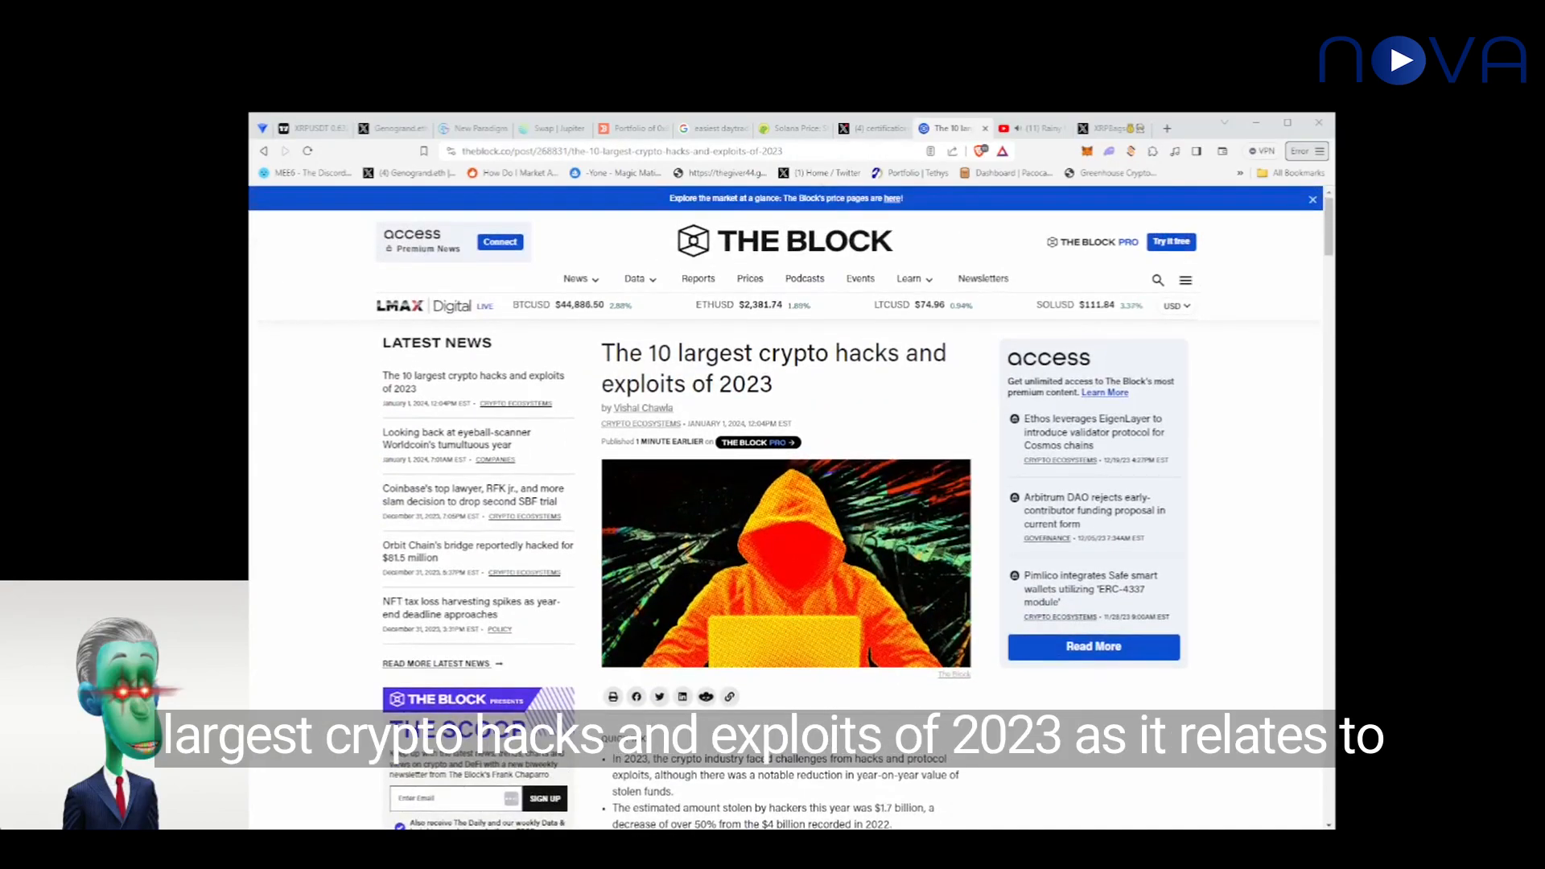
{"action": "scroll", "scroll_direction": "down", "scroll_amount": 3}
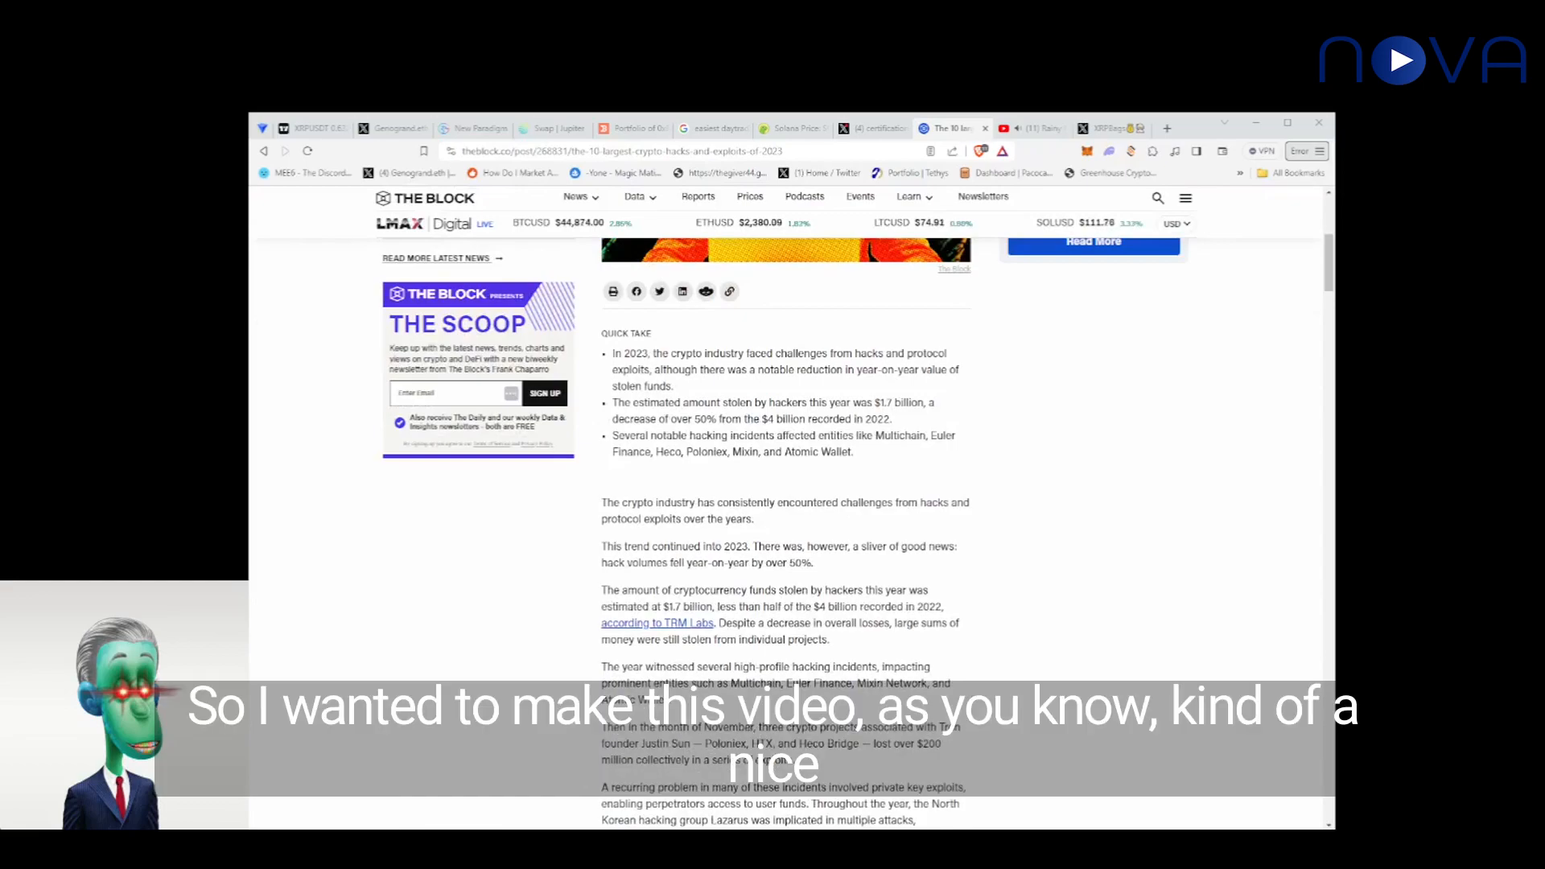
{"action": "scroll", "scroll_direction": "down", "scroll_amount": 3}
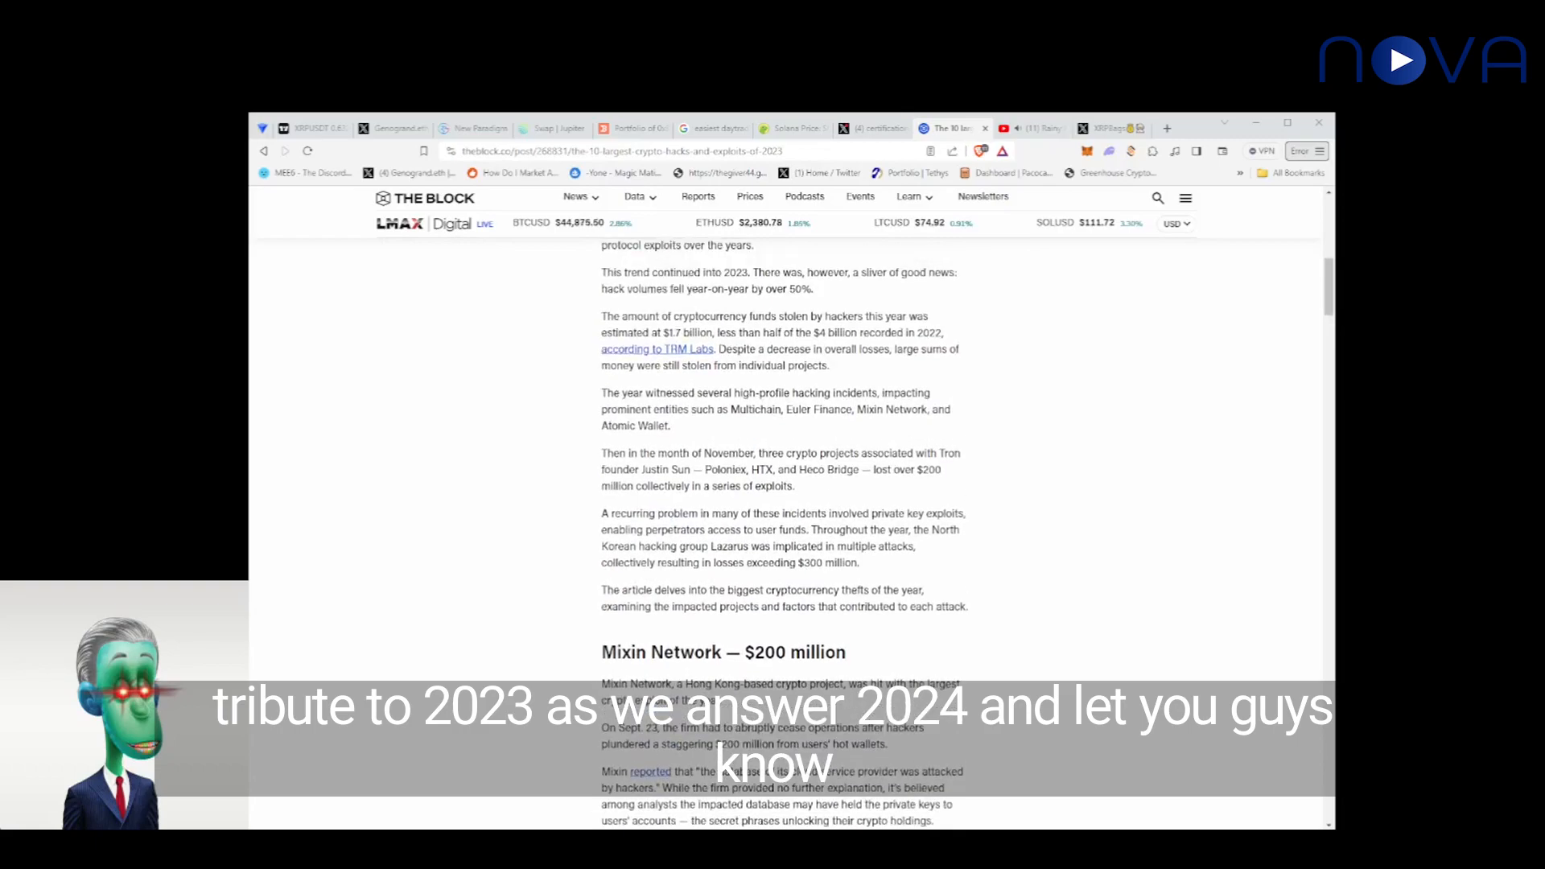
{"action": "scroll", "scroll_direction": "down", "scroll_amount": 3}
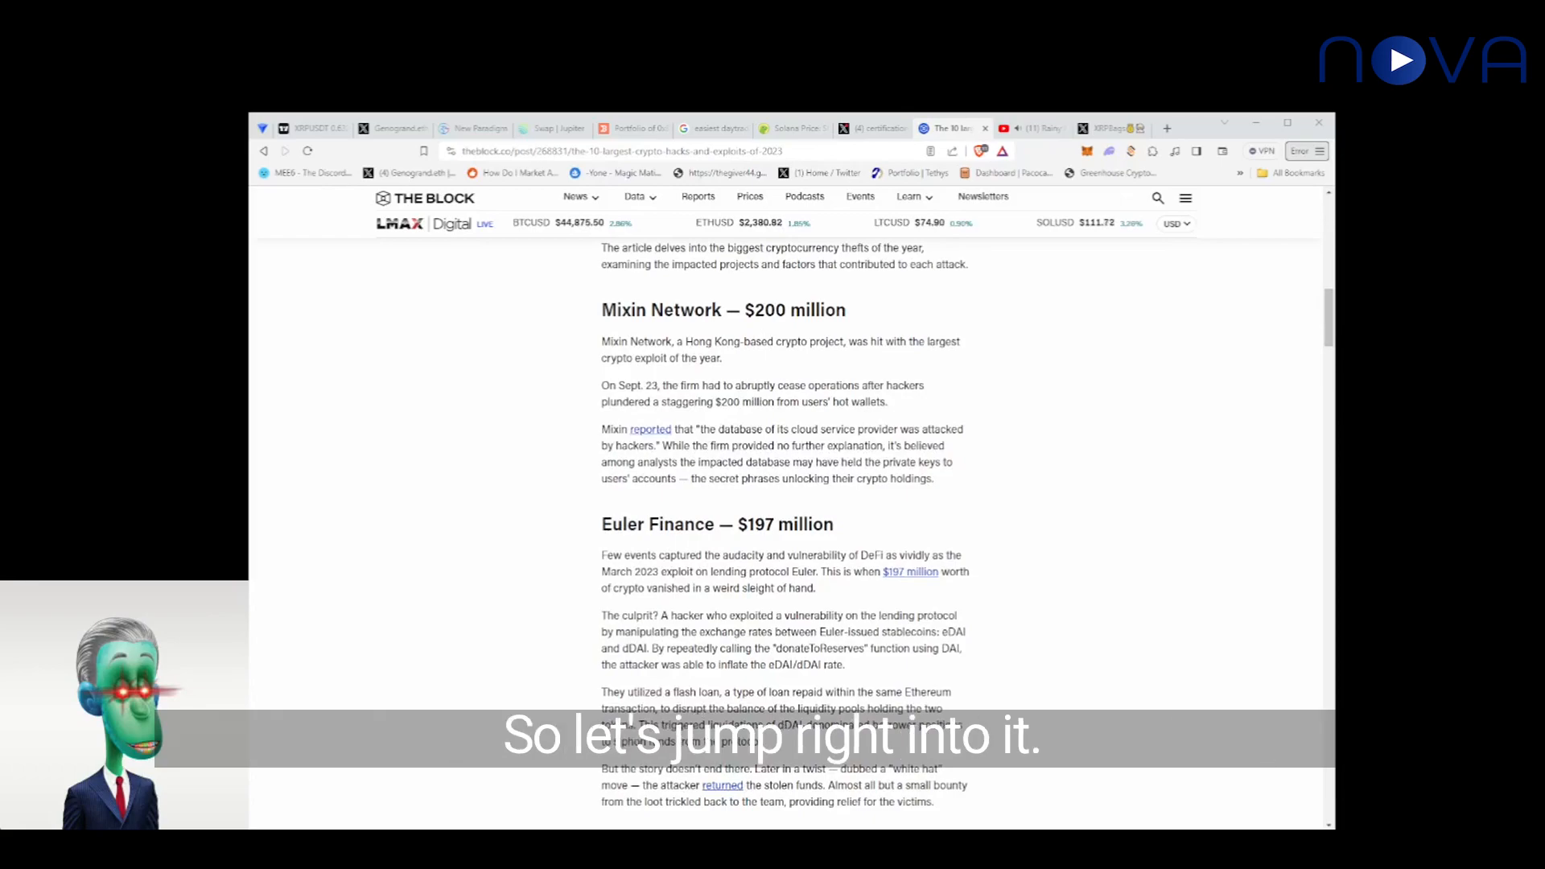
Step: Read down through the Euler Finance — $197 million section until Multichain appears
{"action": "scroll", "scroll_direction": "up", "scroll_amount": 3}
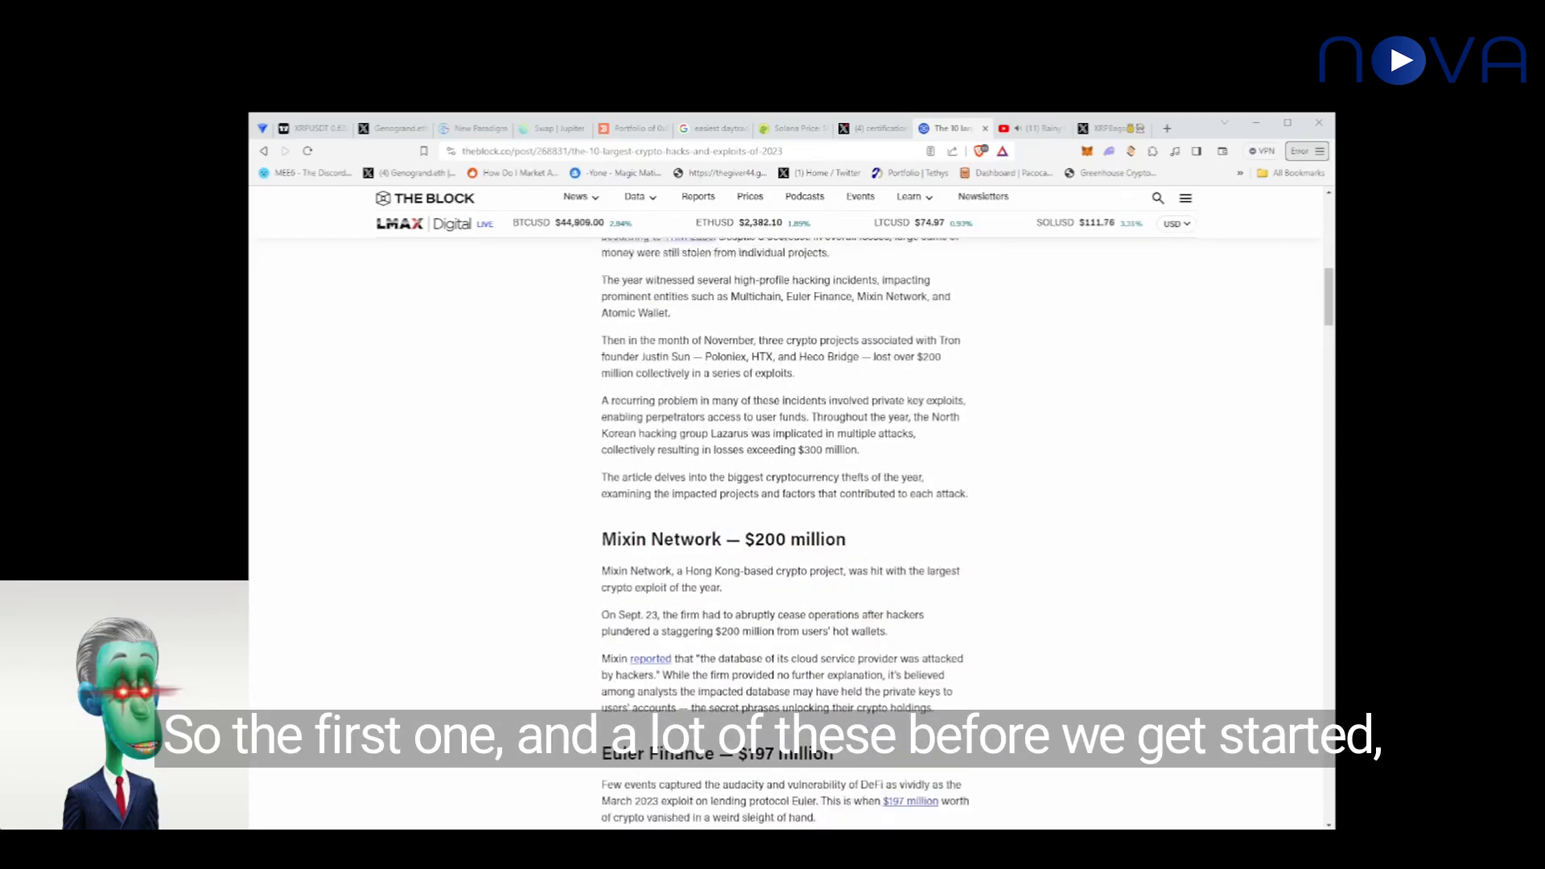
{"action": "scroll", "scroll_direction": "down", "scroll_amount": 3}
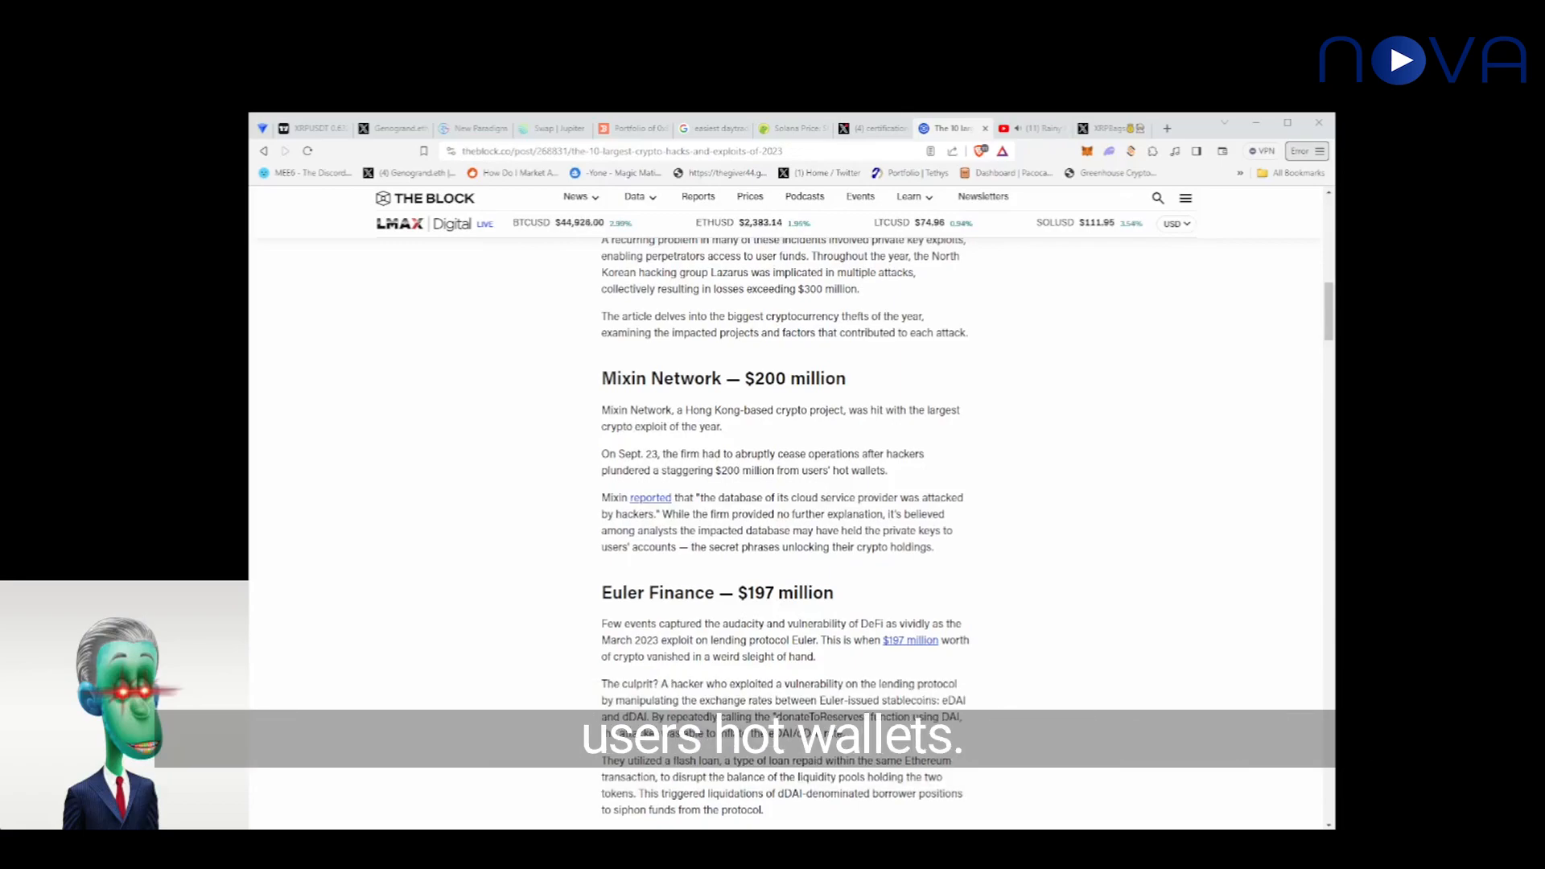
{"action": "scroll", "scroll_direction": "down", "scroll_amount": 3}
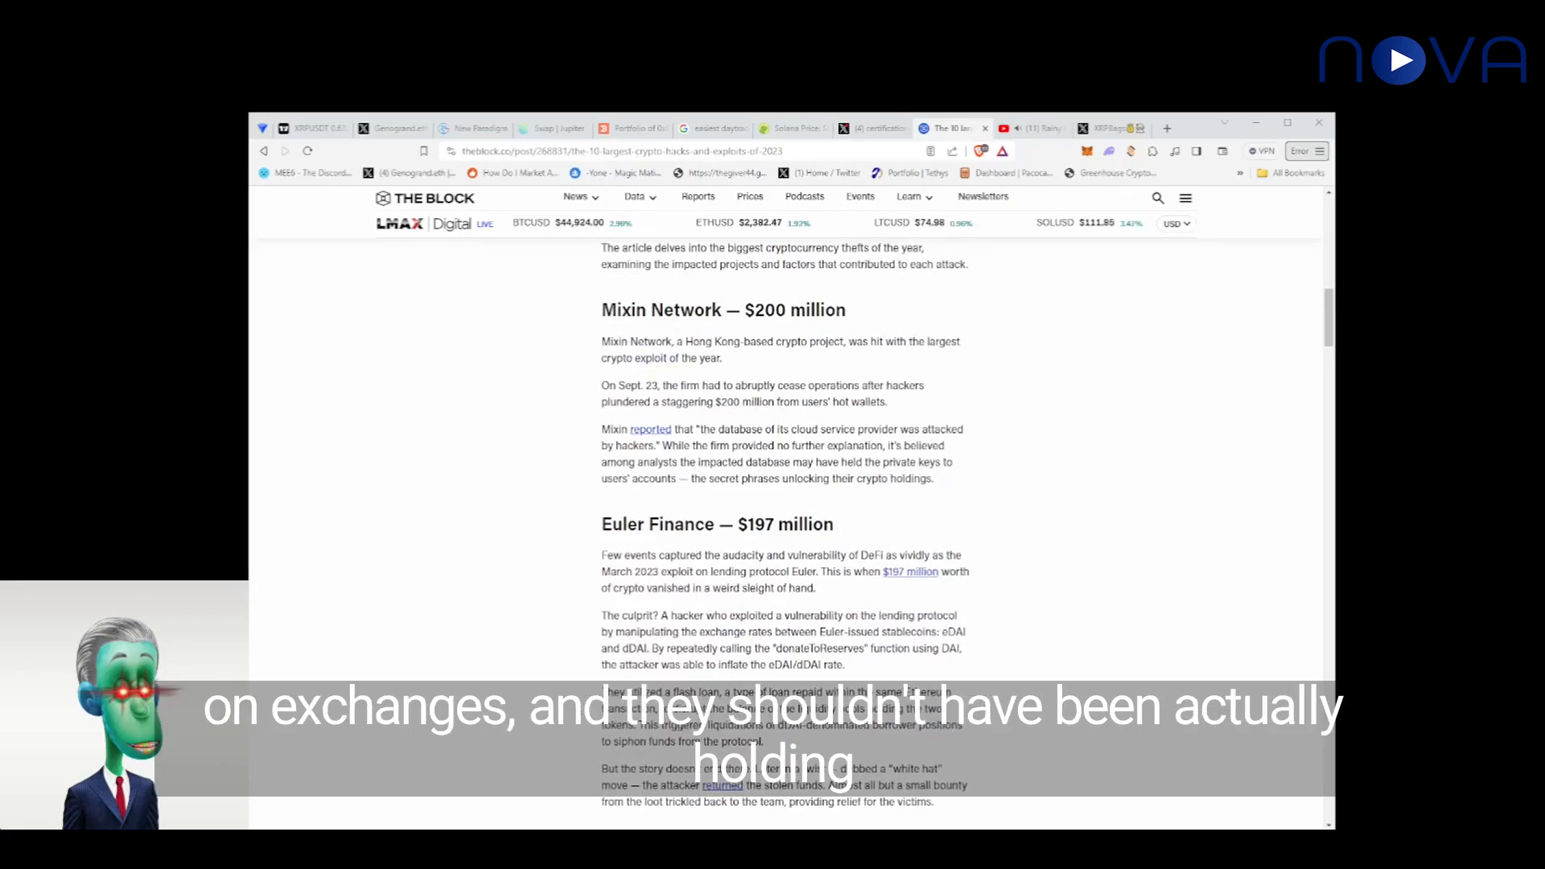
{"action": "scroll", "scroll_direction": "down", "scroll_amount": 3}
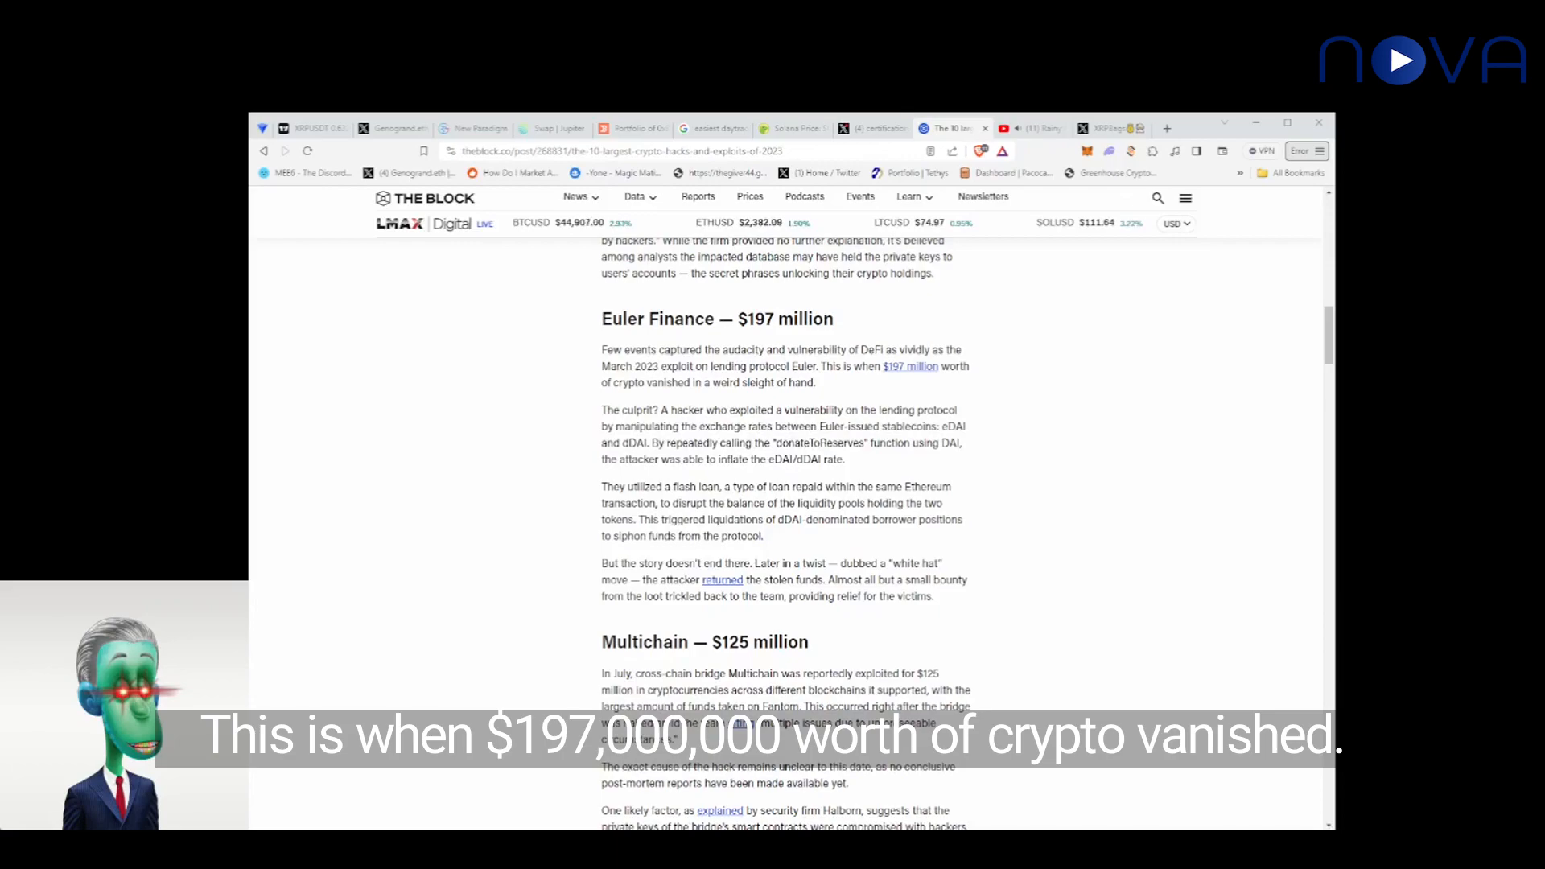
{"action": "scroll", "scroll_direction": "down", "scroll_amount": 3}
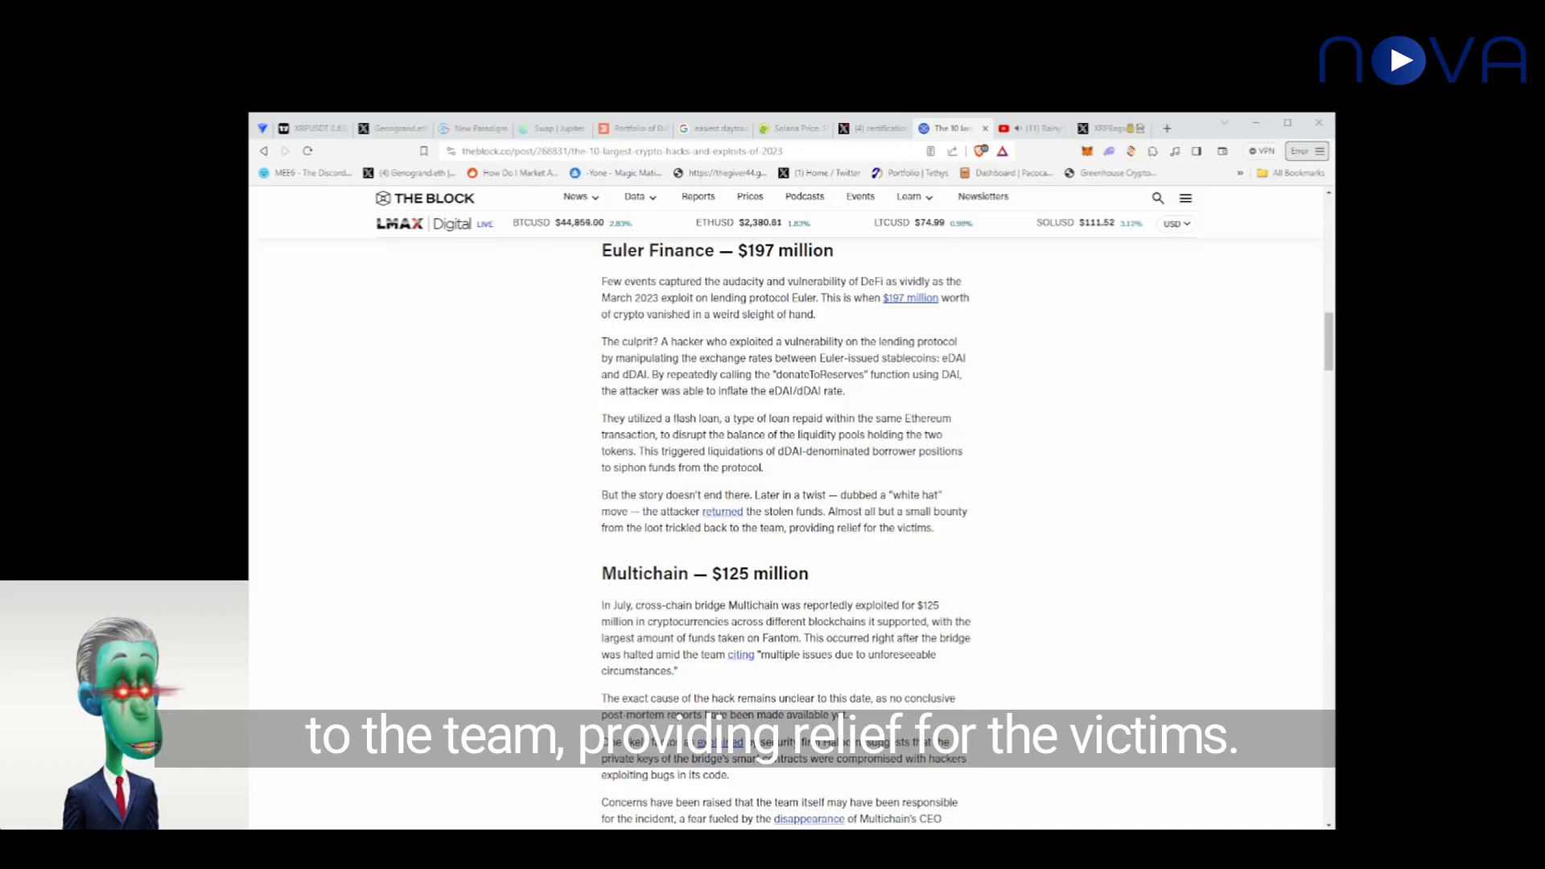
{"action": "scroll", "scroll_direction": "down", "scroll_amount": 3}
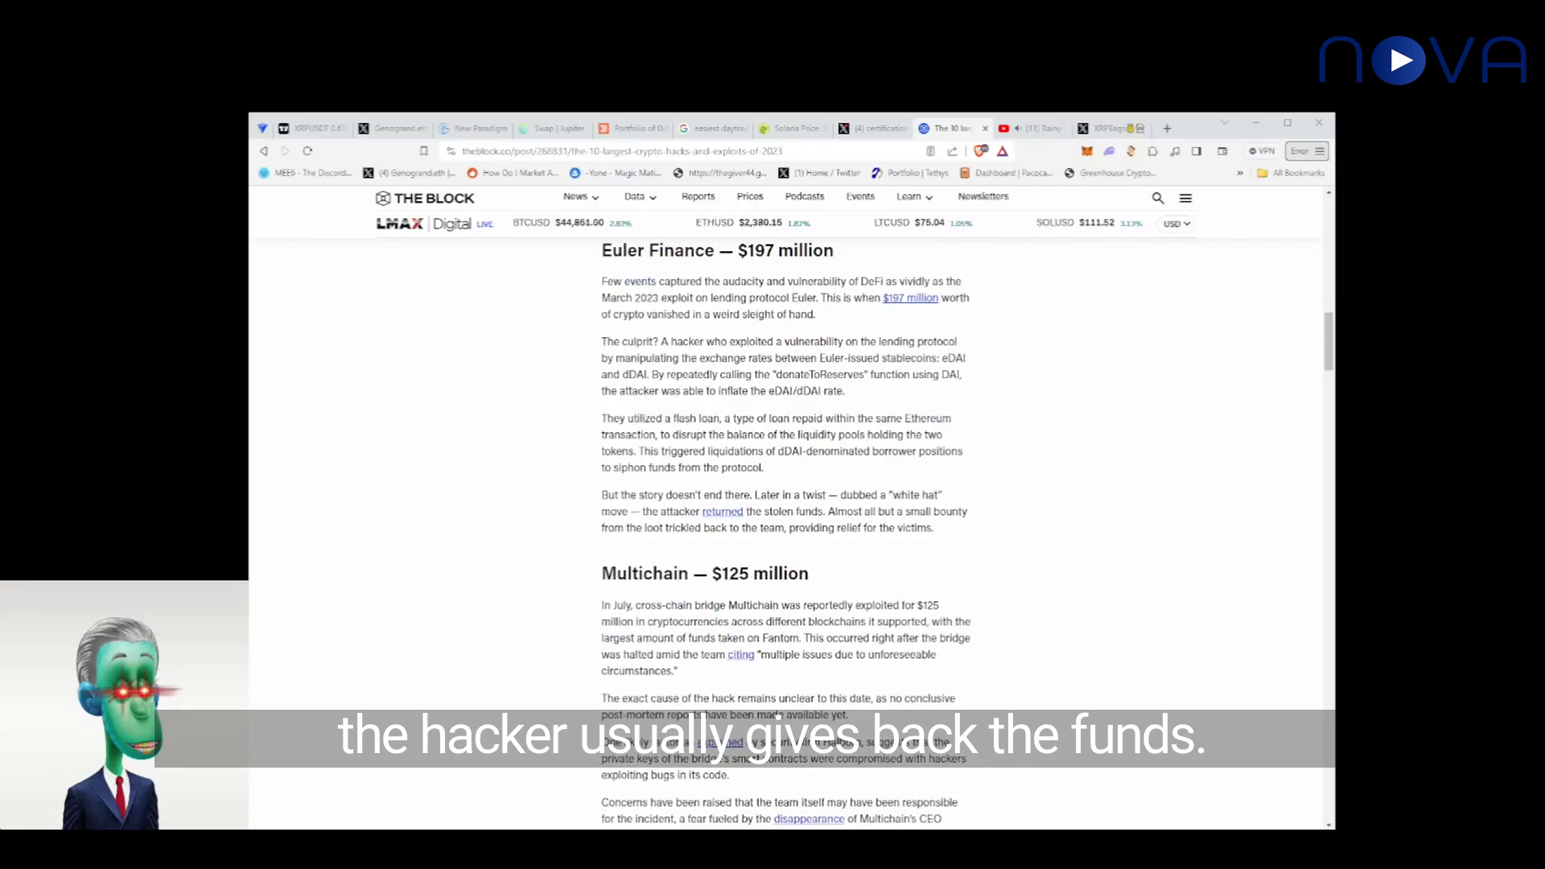
Step: Highlight 'Multichain' and the sentence about the exact cause of the hack being unclear
{"action": "scroll", "scroll_direction": "down", "scroll_amount": 3}
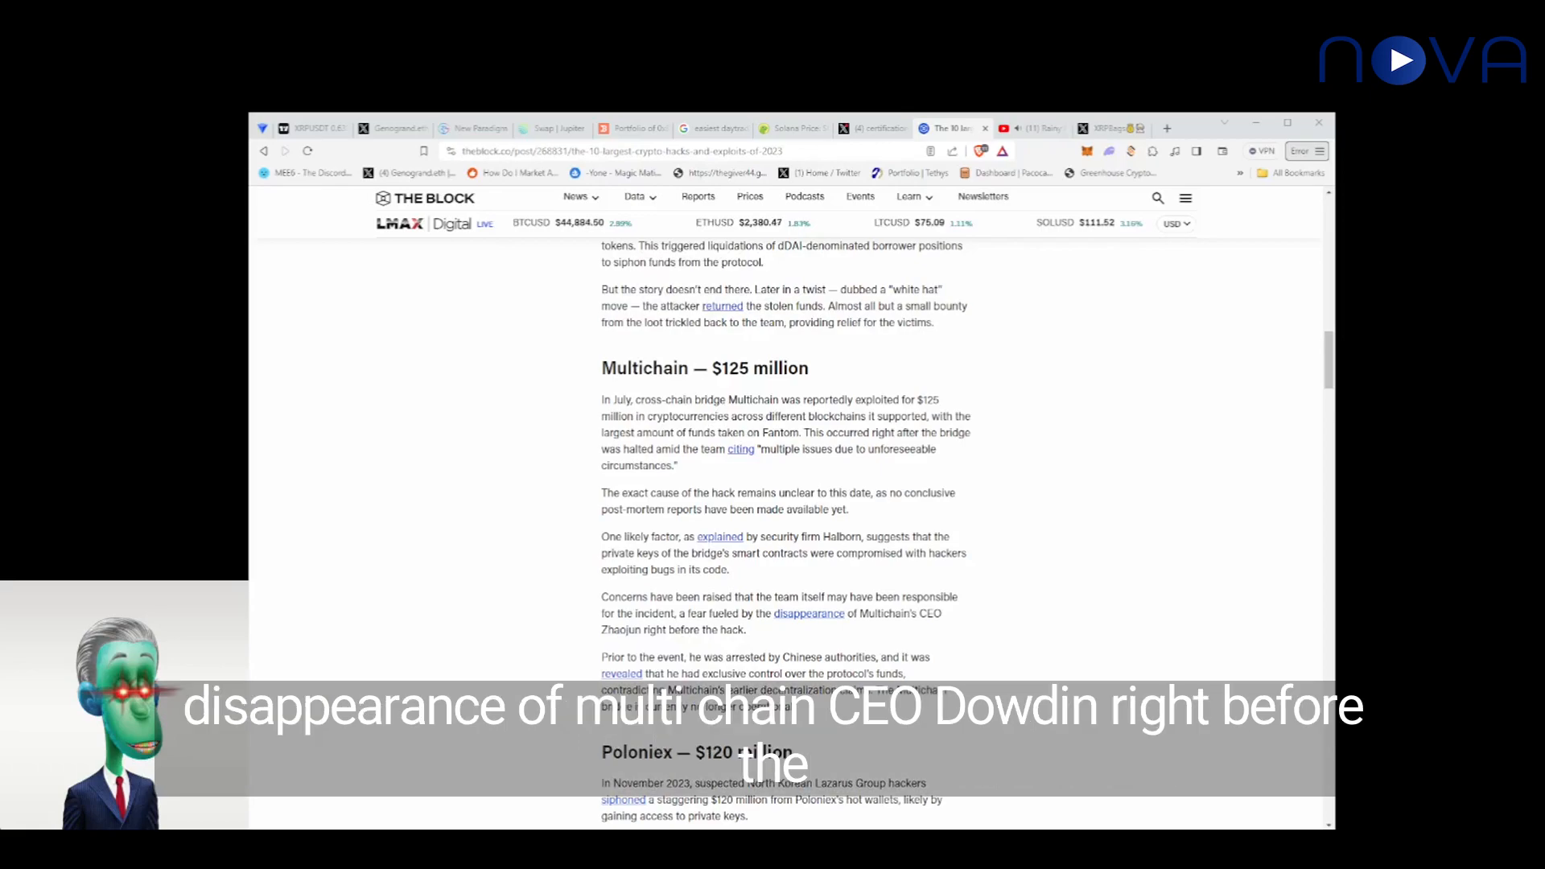
{"action": "scroll", "scroll_direction": "down", "scroll_amount": 3}
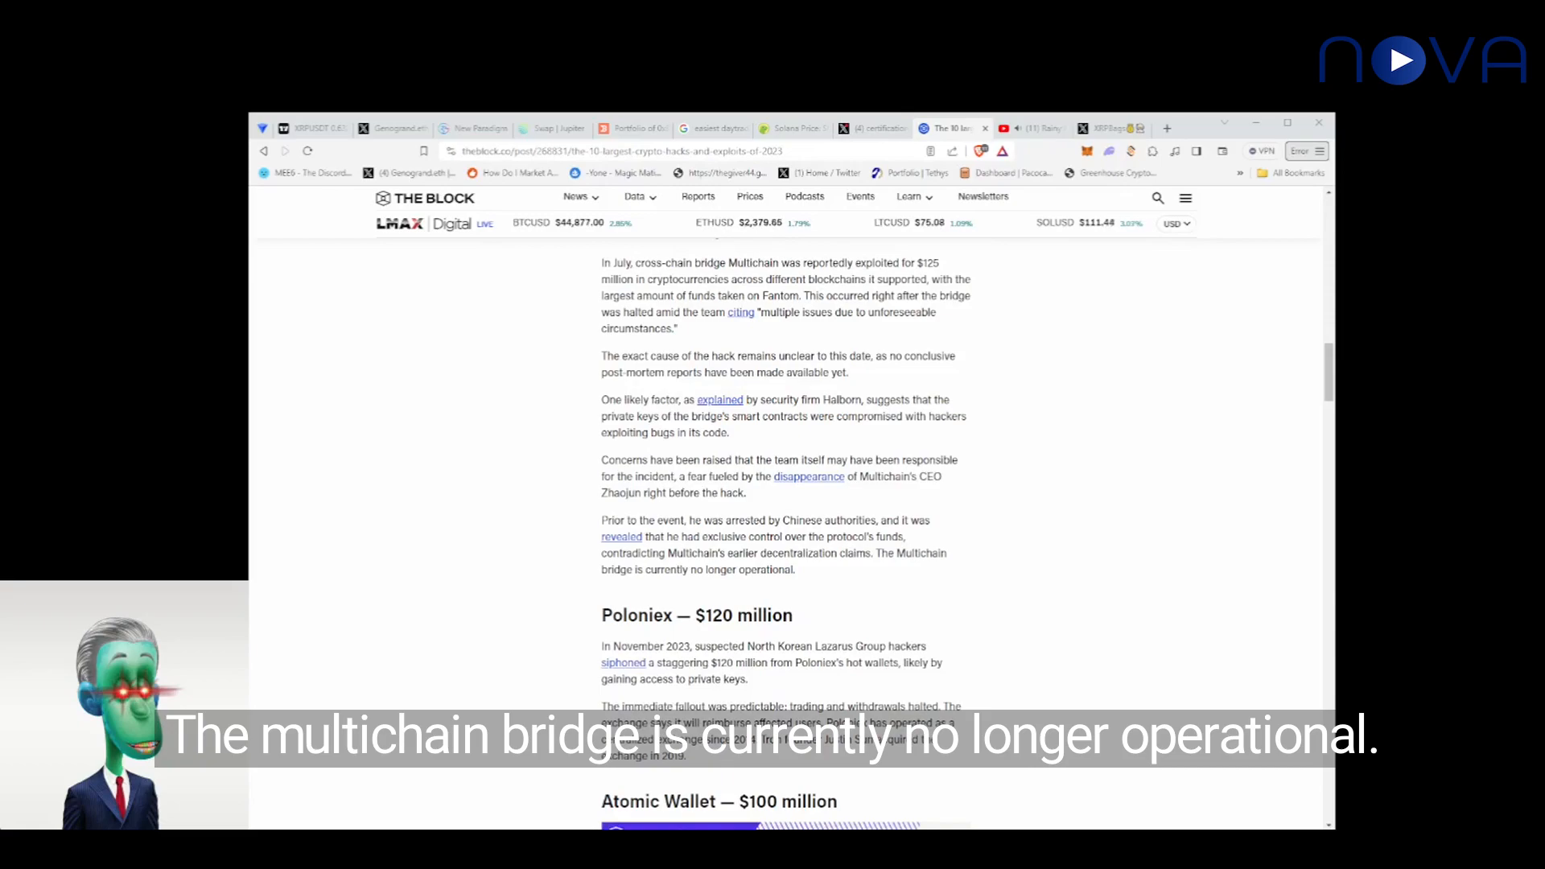
{"action": "scroll", "scroll_direction": "down", "scroll_amount": 3}
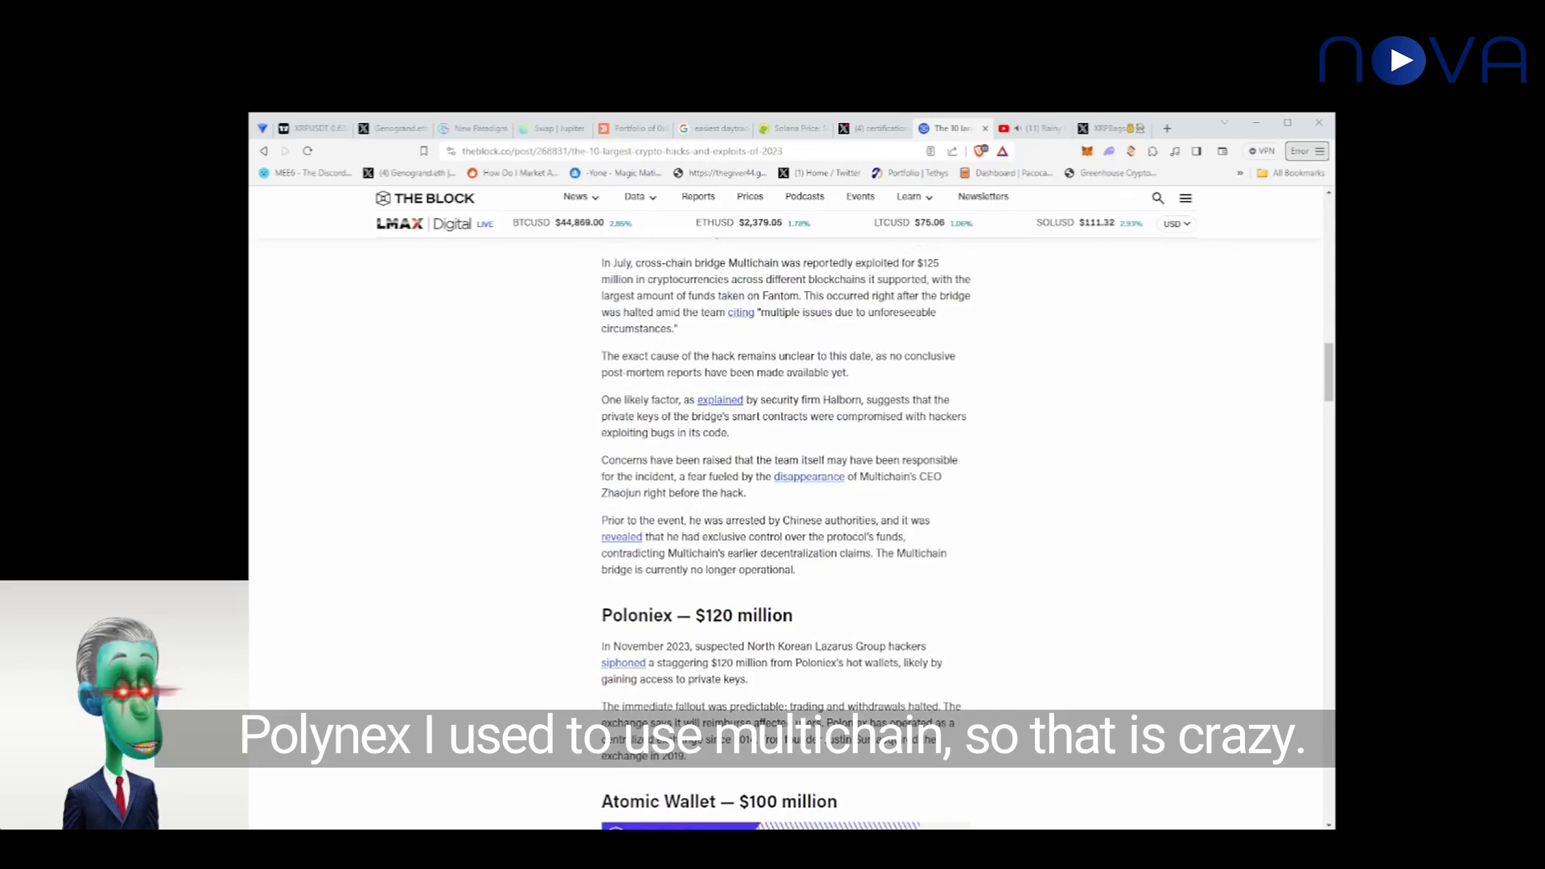
{"action": "double_click", "coordinate": [915, 676]}
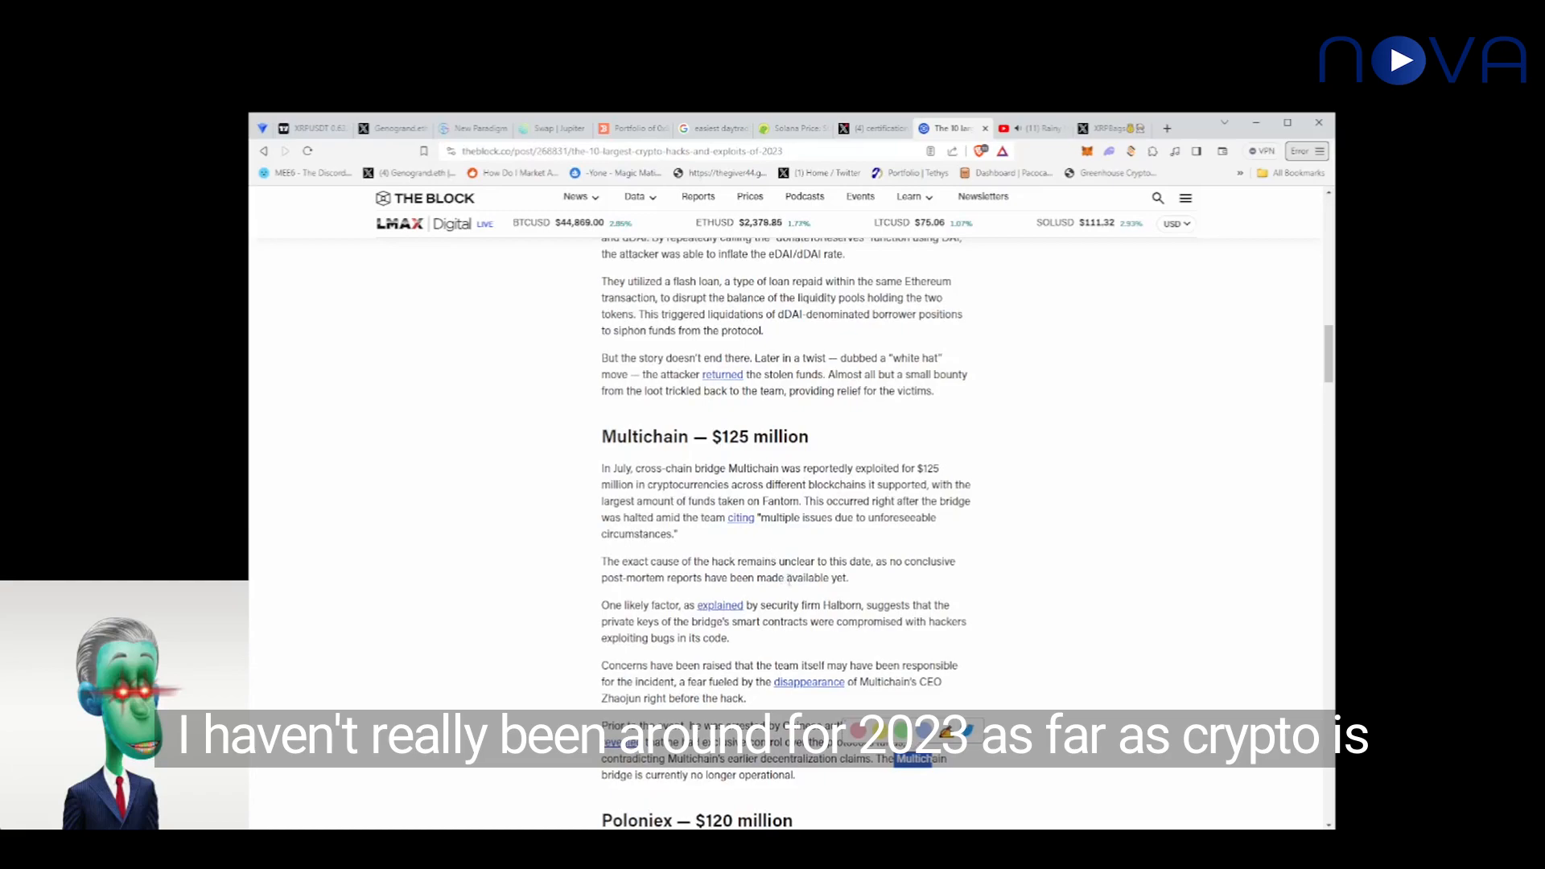
{"action": "scroll", "scroll_direction": "down", "scroll_amount": 3}
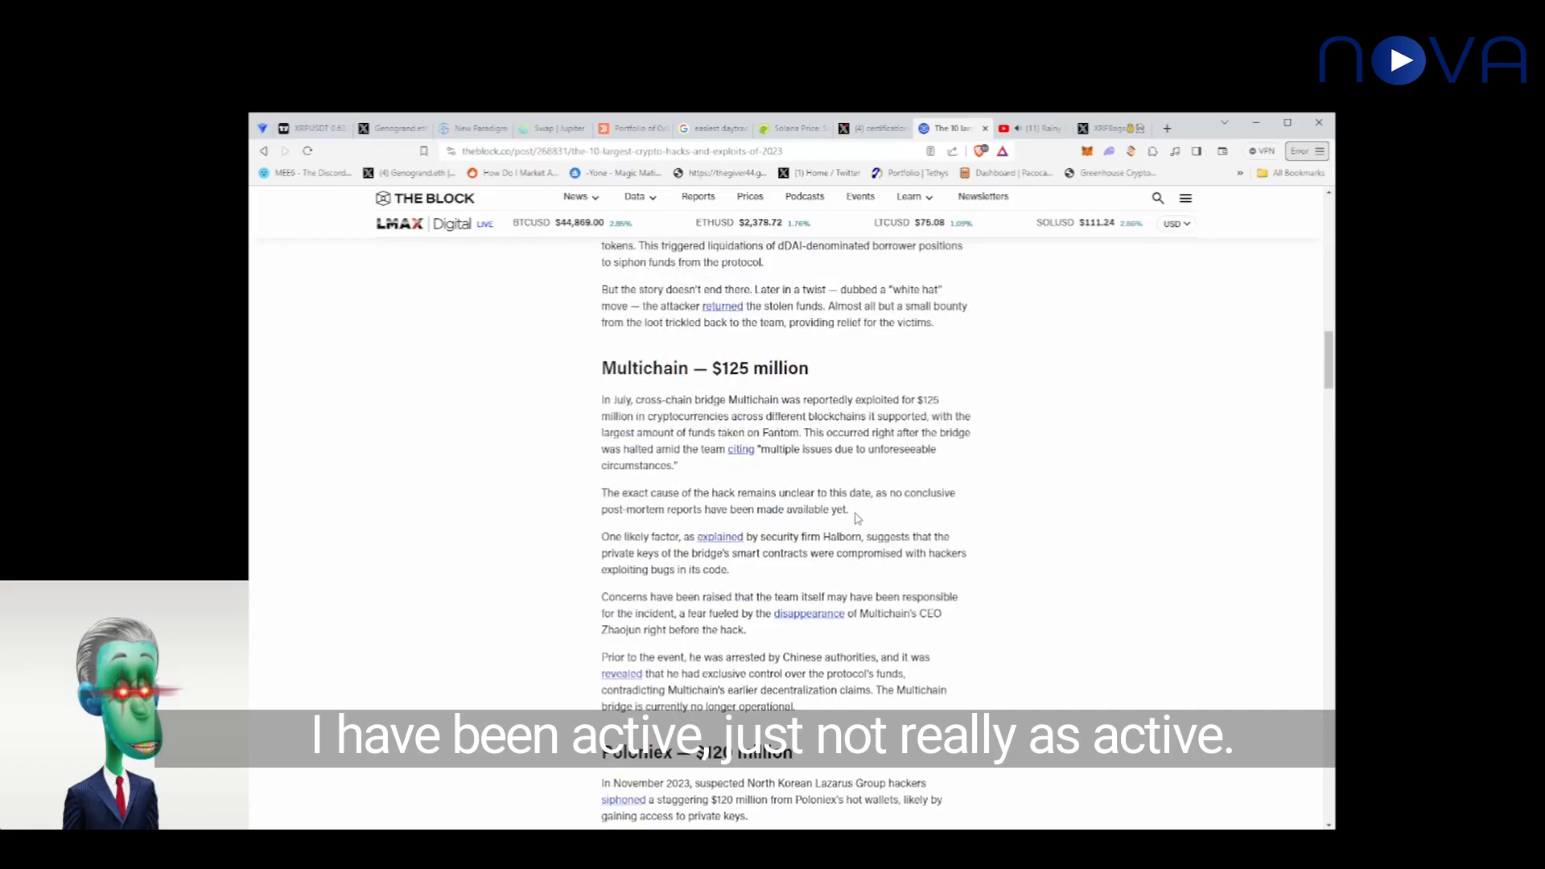
{"action": "left_click_drag", "start_coordinate": [624, 492], "coordinate": [846, 509]}
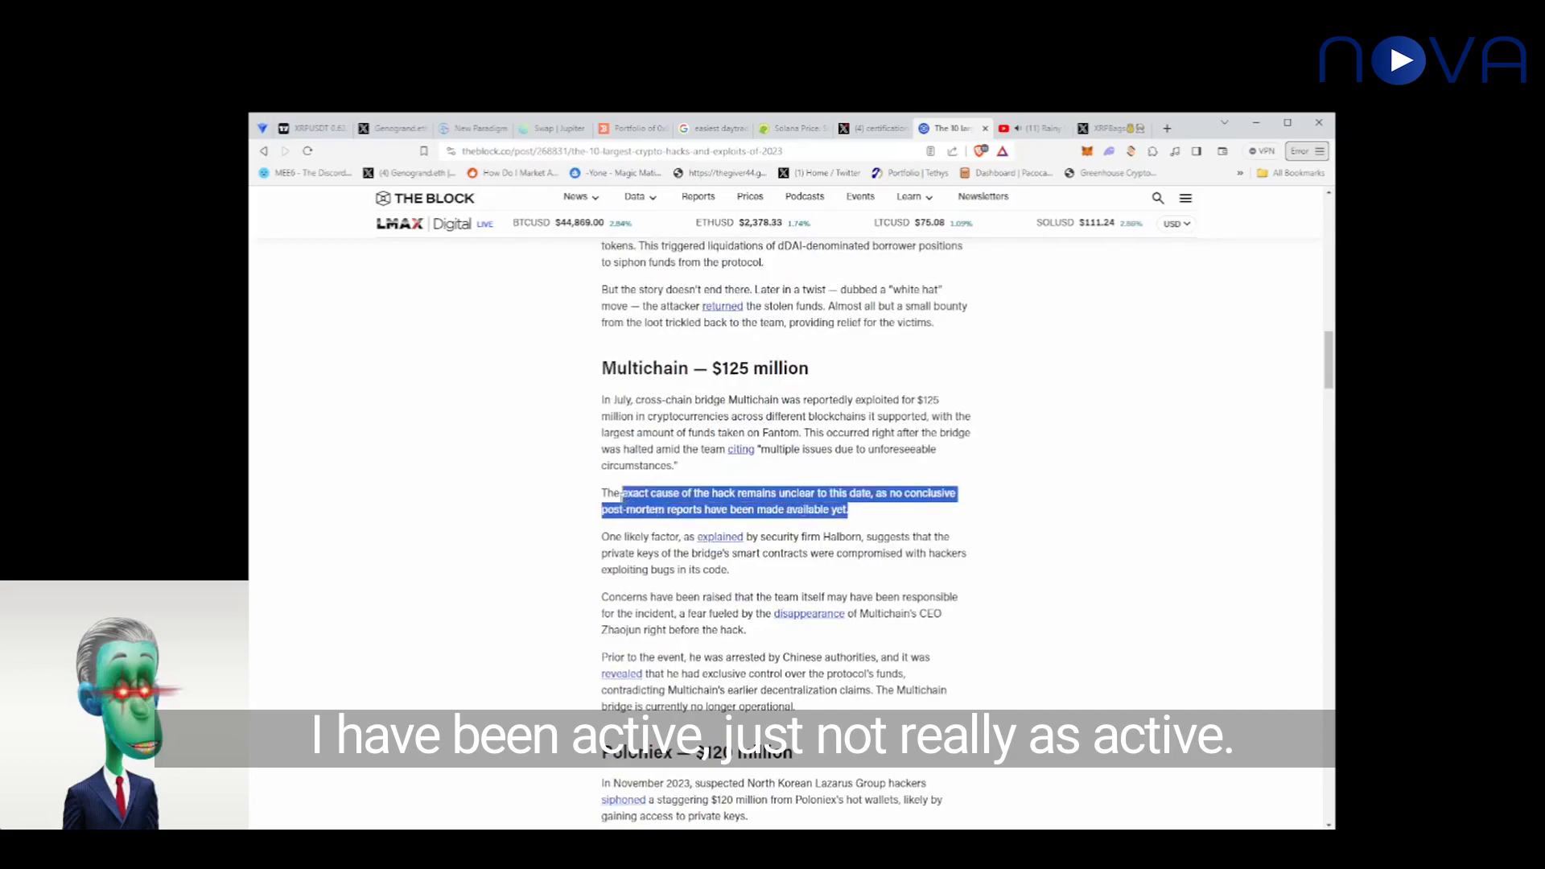
Step: Scroll past the Poloniex and Atomic Wallet sections to the Heco Bridge, HTX — $99 million heading
{"action": "scroll", "scroll_direction": "down", "scroll_amount": 3}
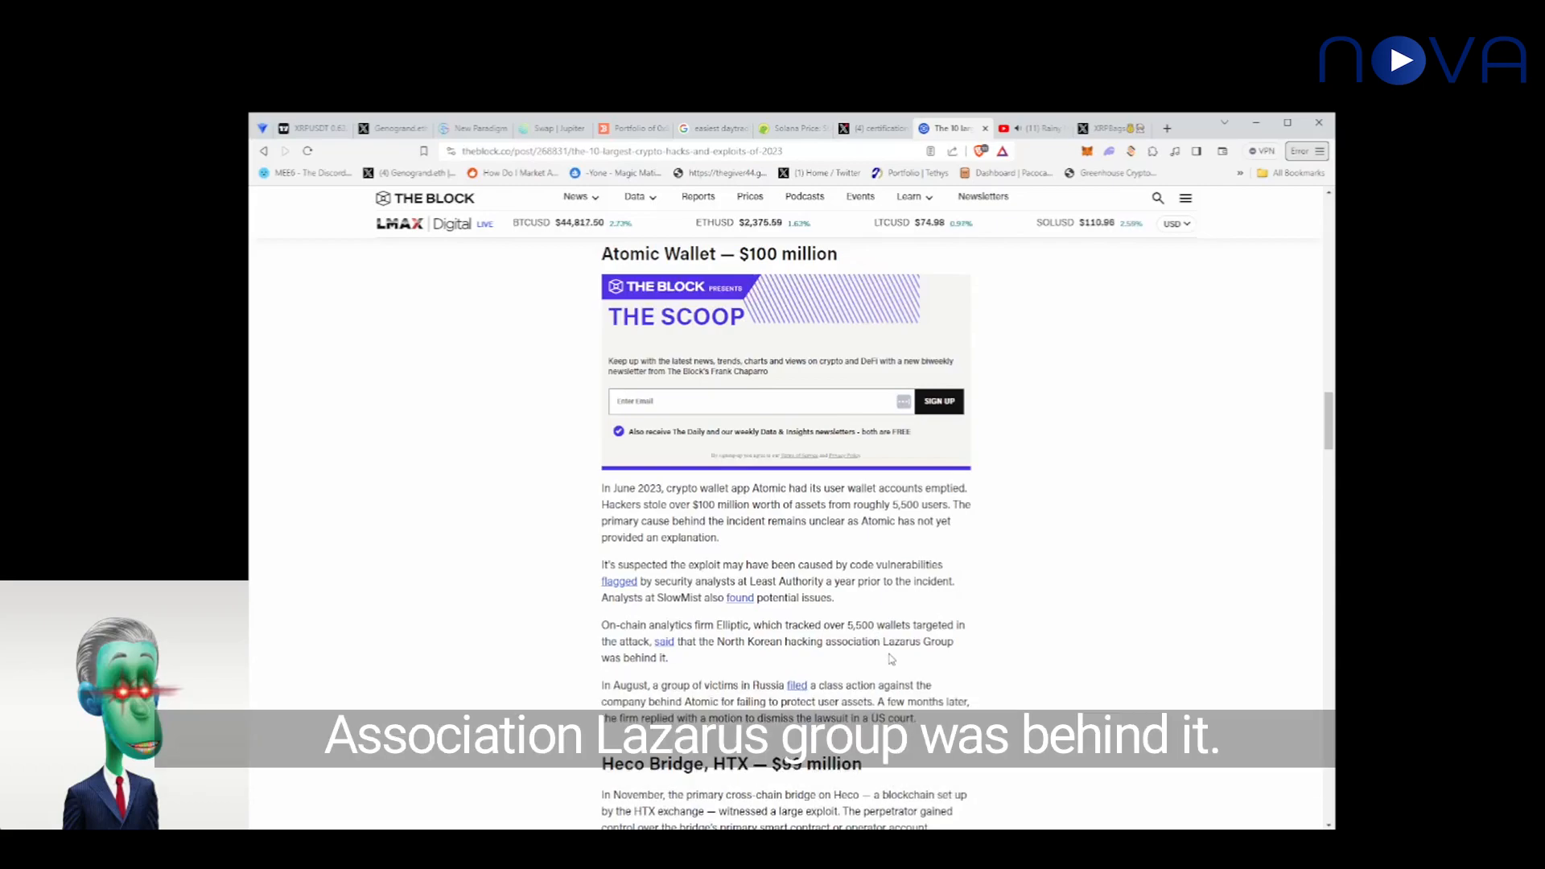
{"action": "scroll", "scroll_direction": "down", "scroll_amount": 3}
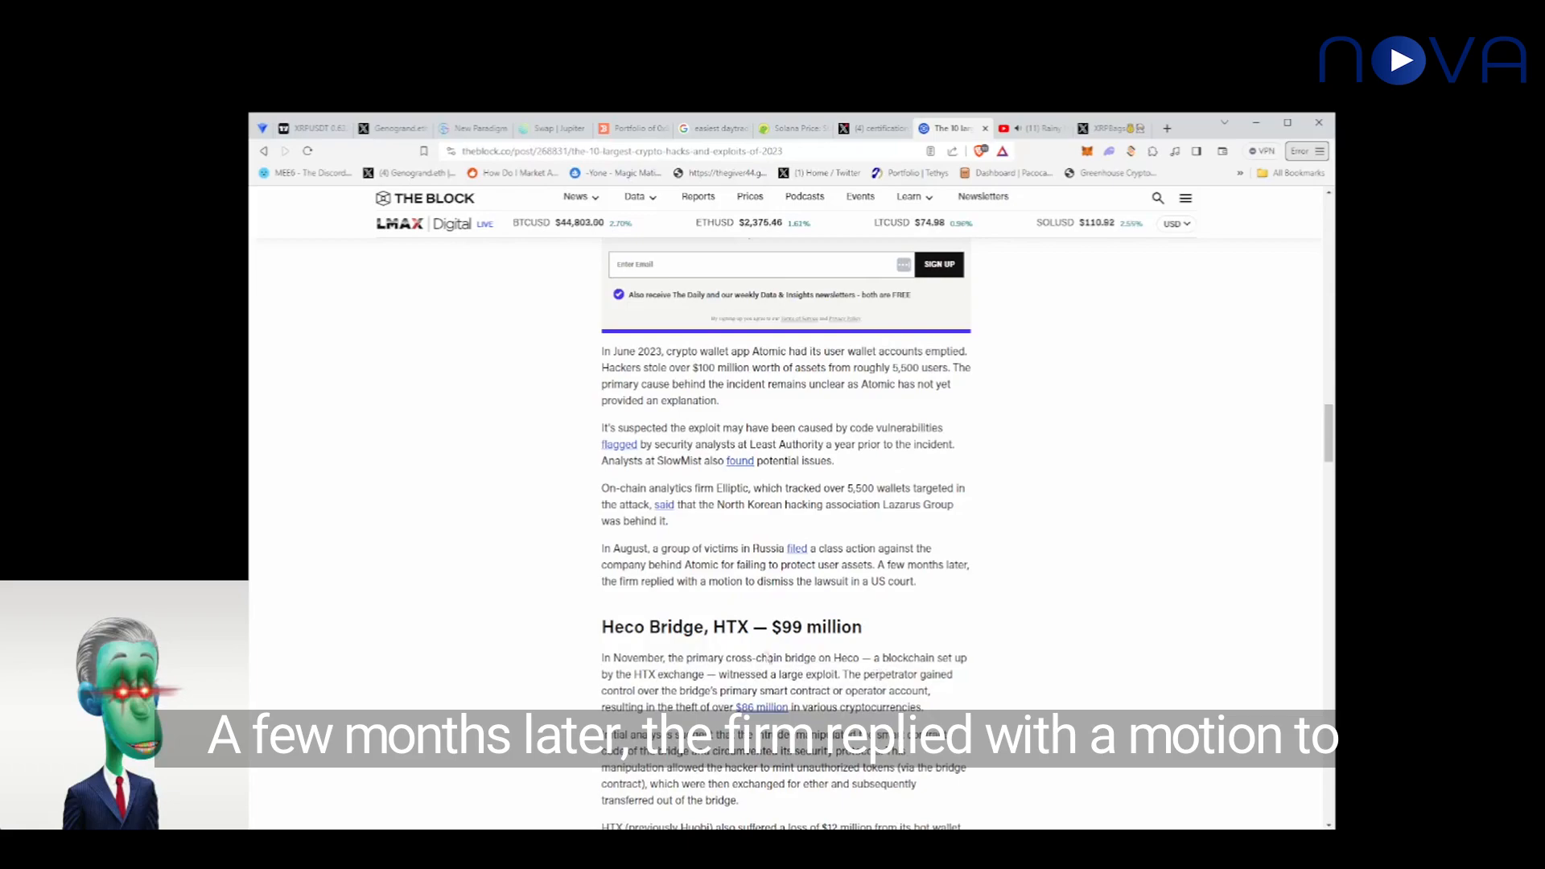
Step: View the full Heco Bridge entry and Curve's start, then return to Atomic Wallet — $100 million
{"action": "scroll", "scroll_direction": "down", "scroll_amount": 3}
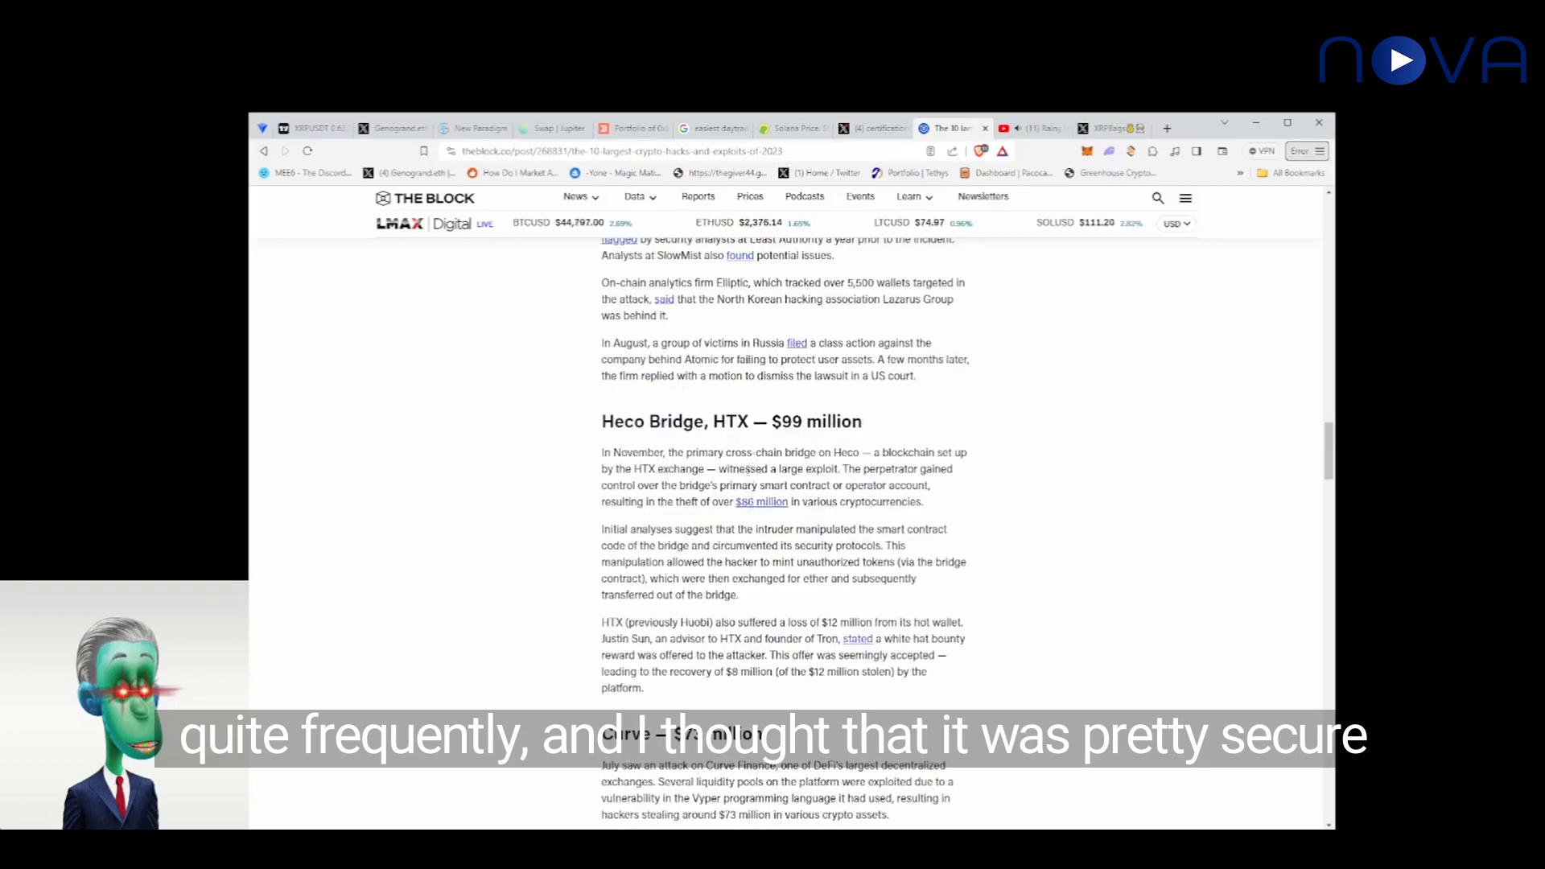
{"action": "scroll", "scroll_direction": "down", "scroll_amount": 3}
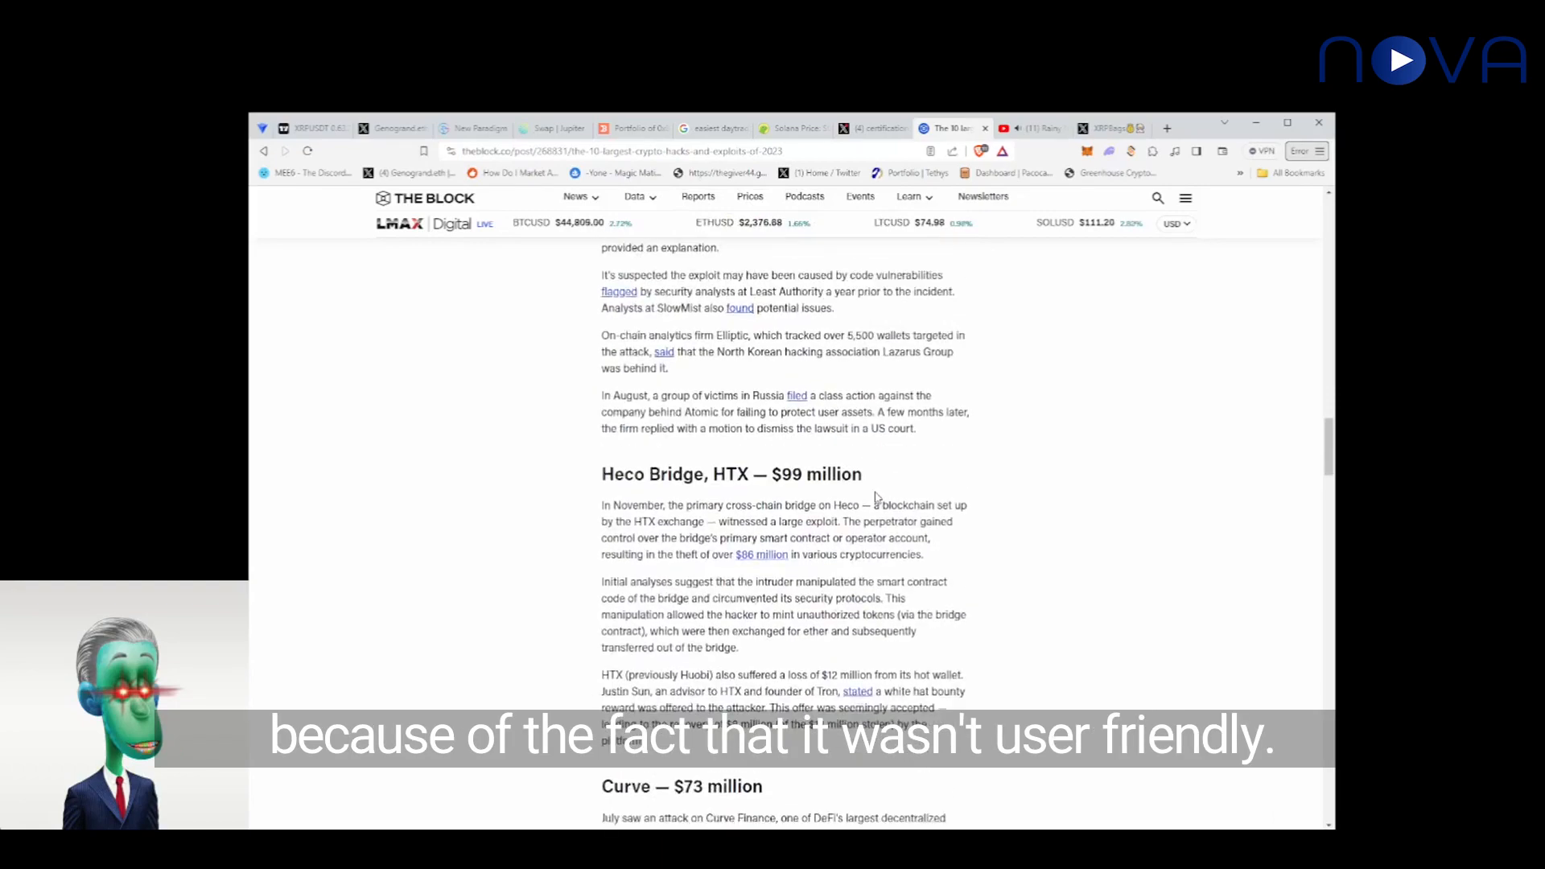
{"action": "scroll", "scroll_direction": "down", "scroll_amount": 3}
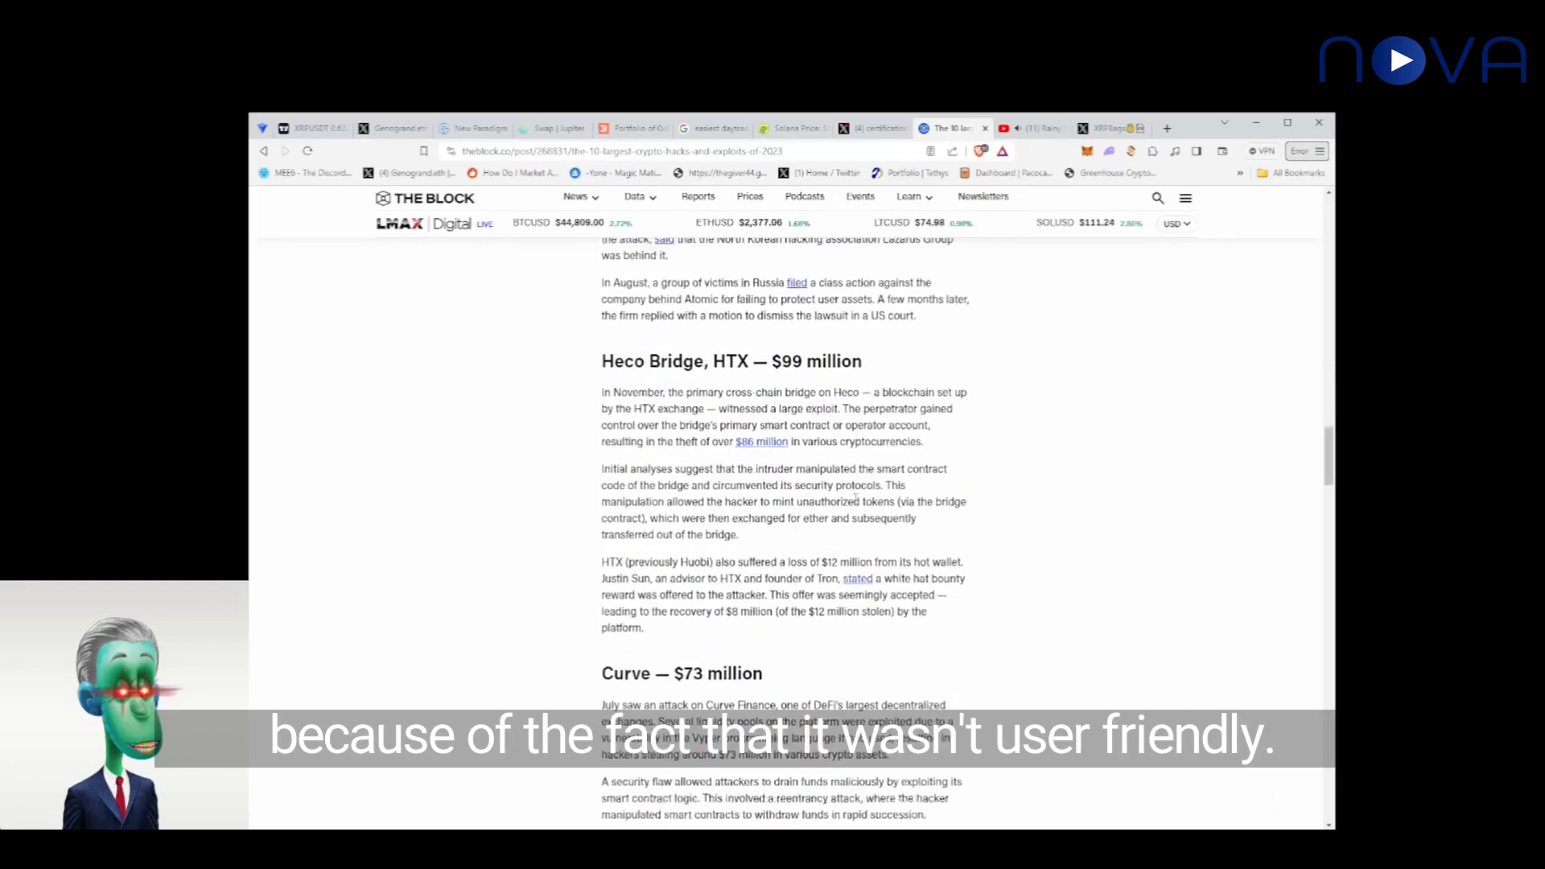
{"action": "scroll", "scroll_direction": "up", "scroll_amount": 3}
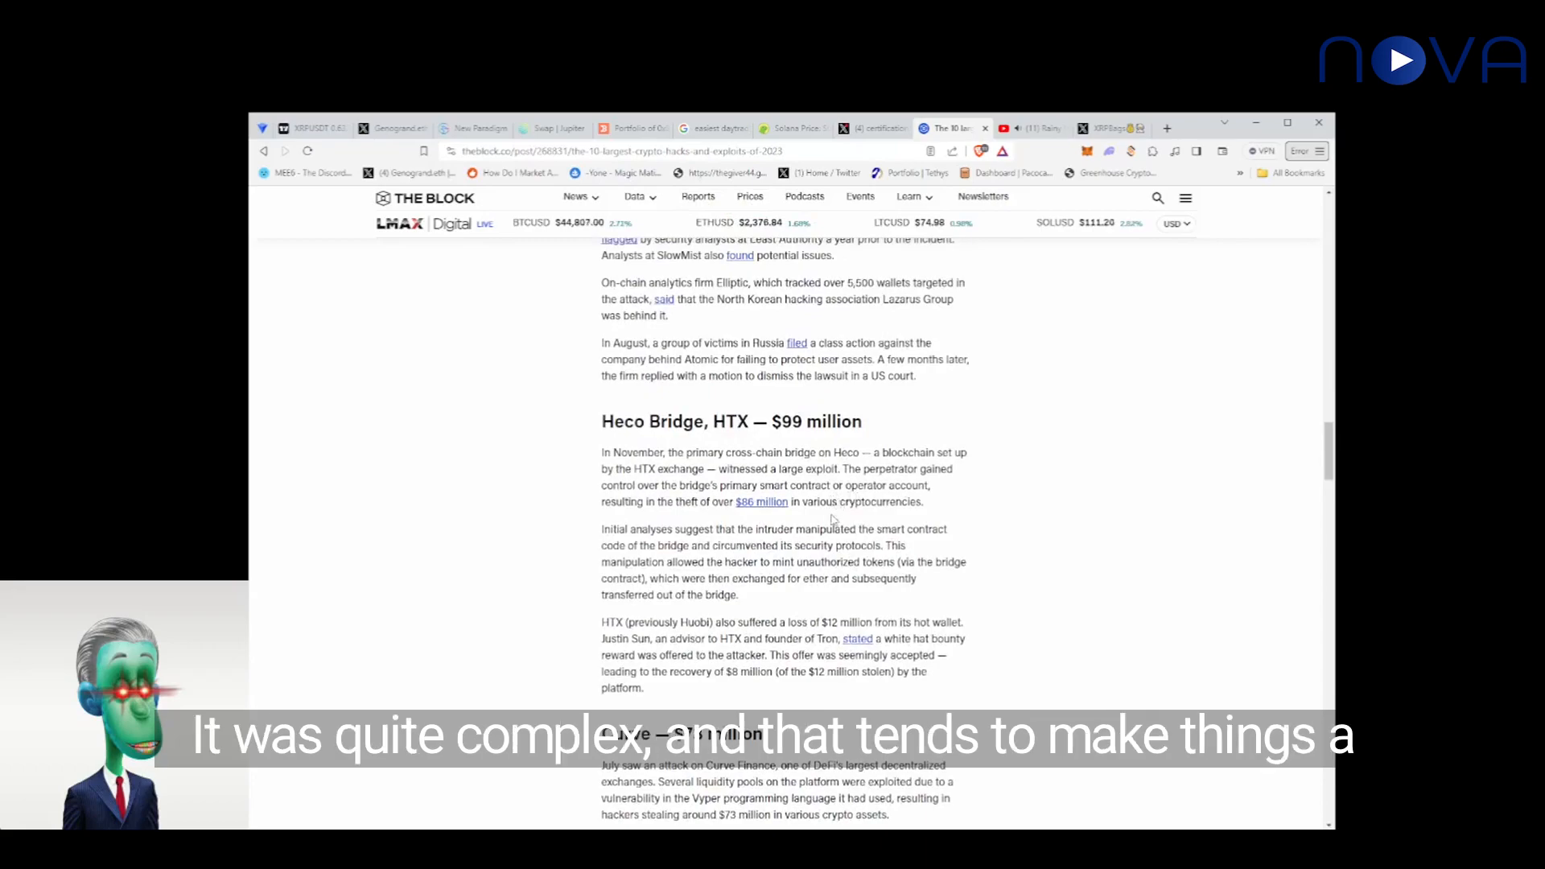
{"action": "scroll", "scroll_direction": "down", "scroll_amount": 3}
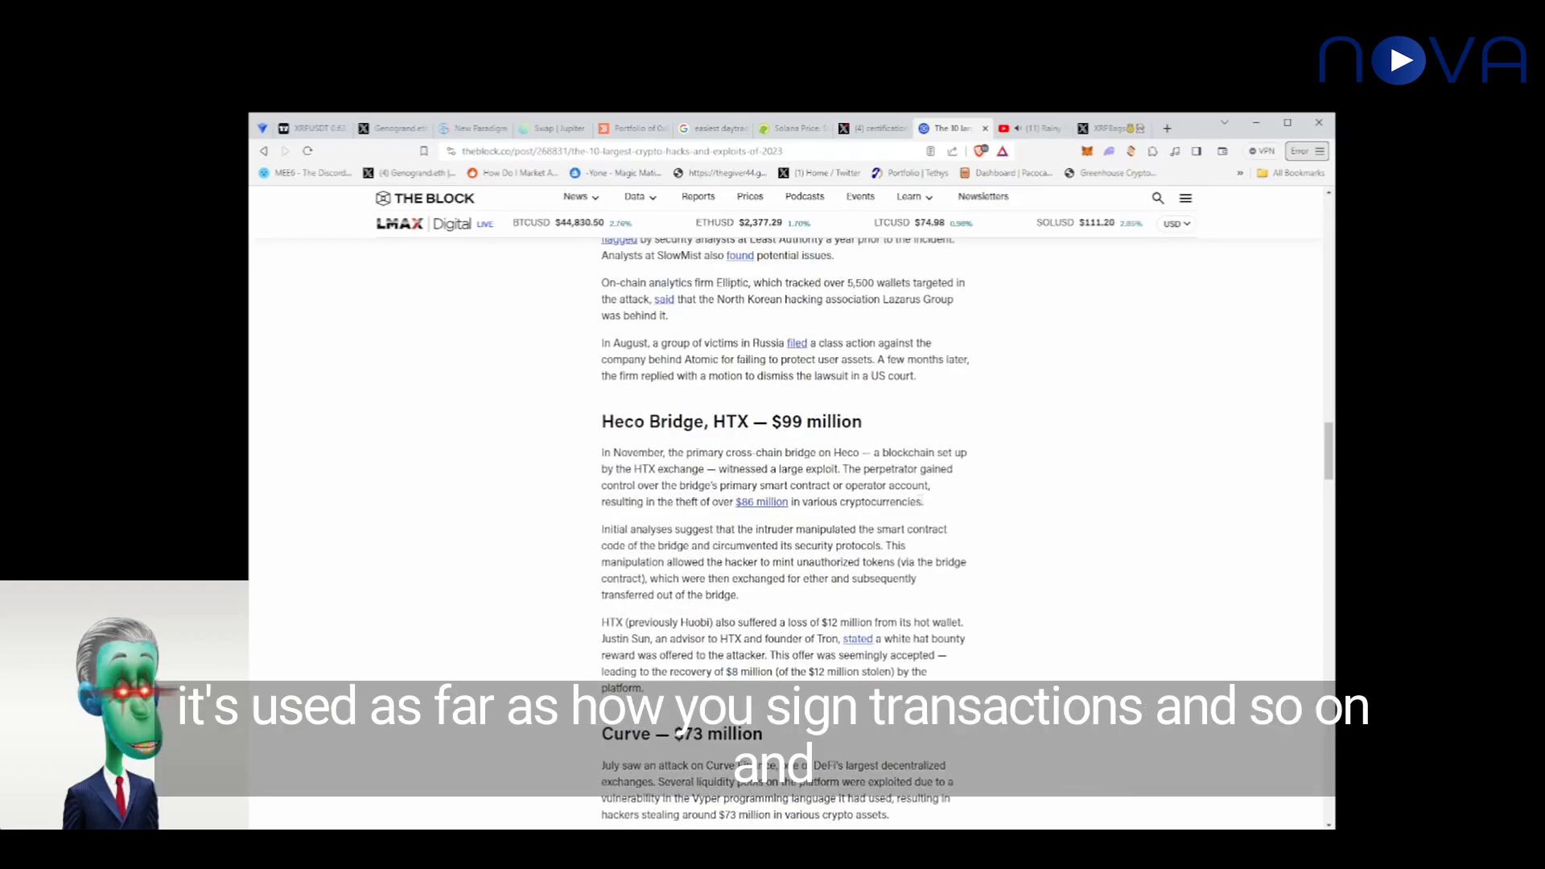
{"action": "scroll", "scroll_direction": "up", "scroll_amount": 3}
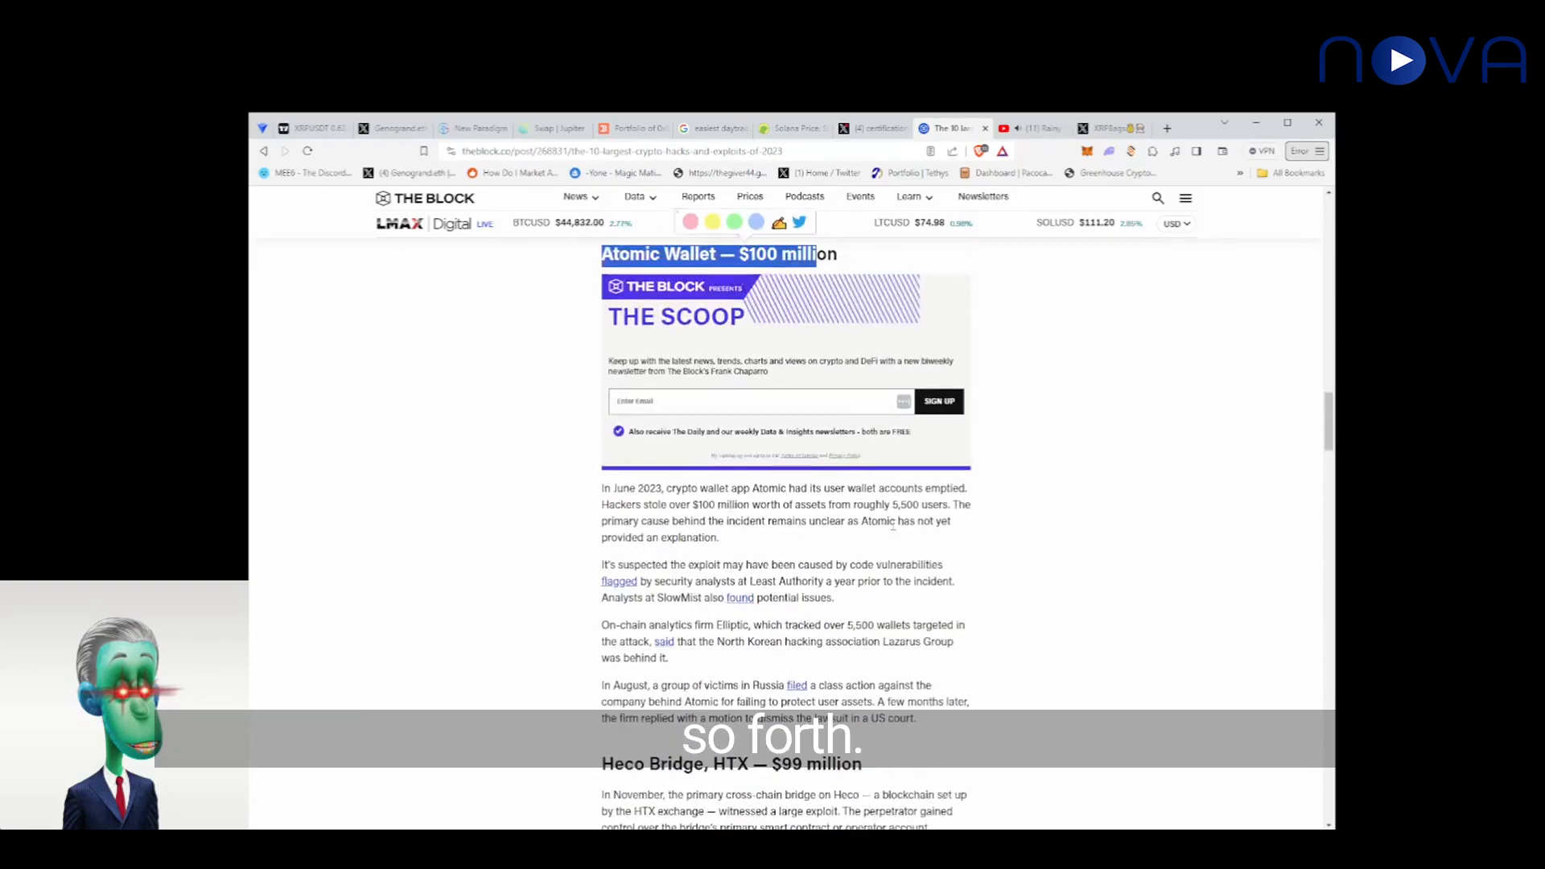
Step: Scroll past Heco Bridge to show the full Curve — $73 million section
{"action": "scroll", "scroll_direction": "down", "scroll_amount": 3}
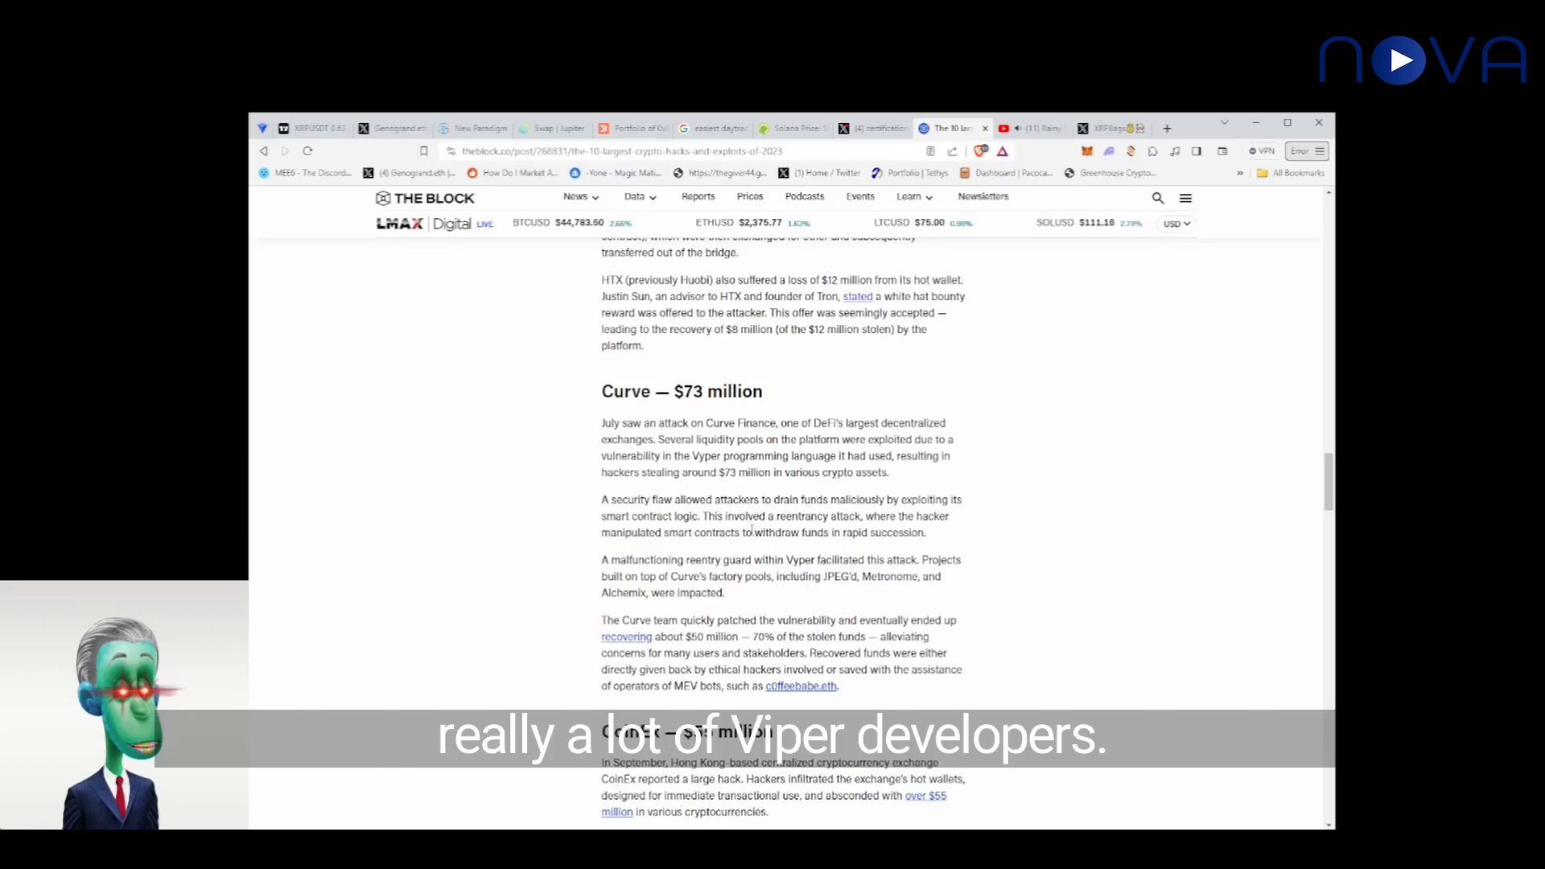
Step: Read through the CoinEx — $55 million section with its Lazarus and Stake.com link
{"action": "scroll", "scroll_direction": "down", "scroll_amount": 3}
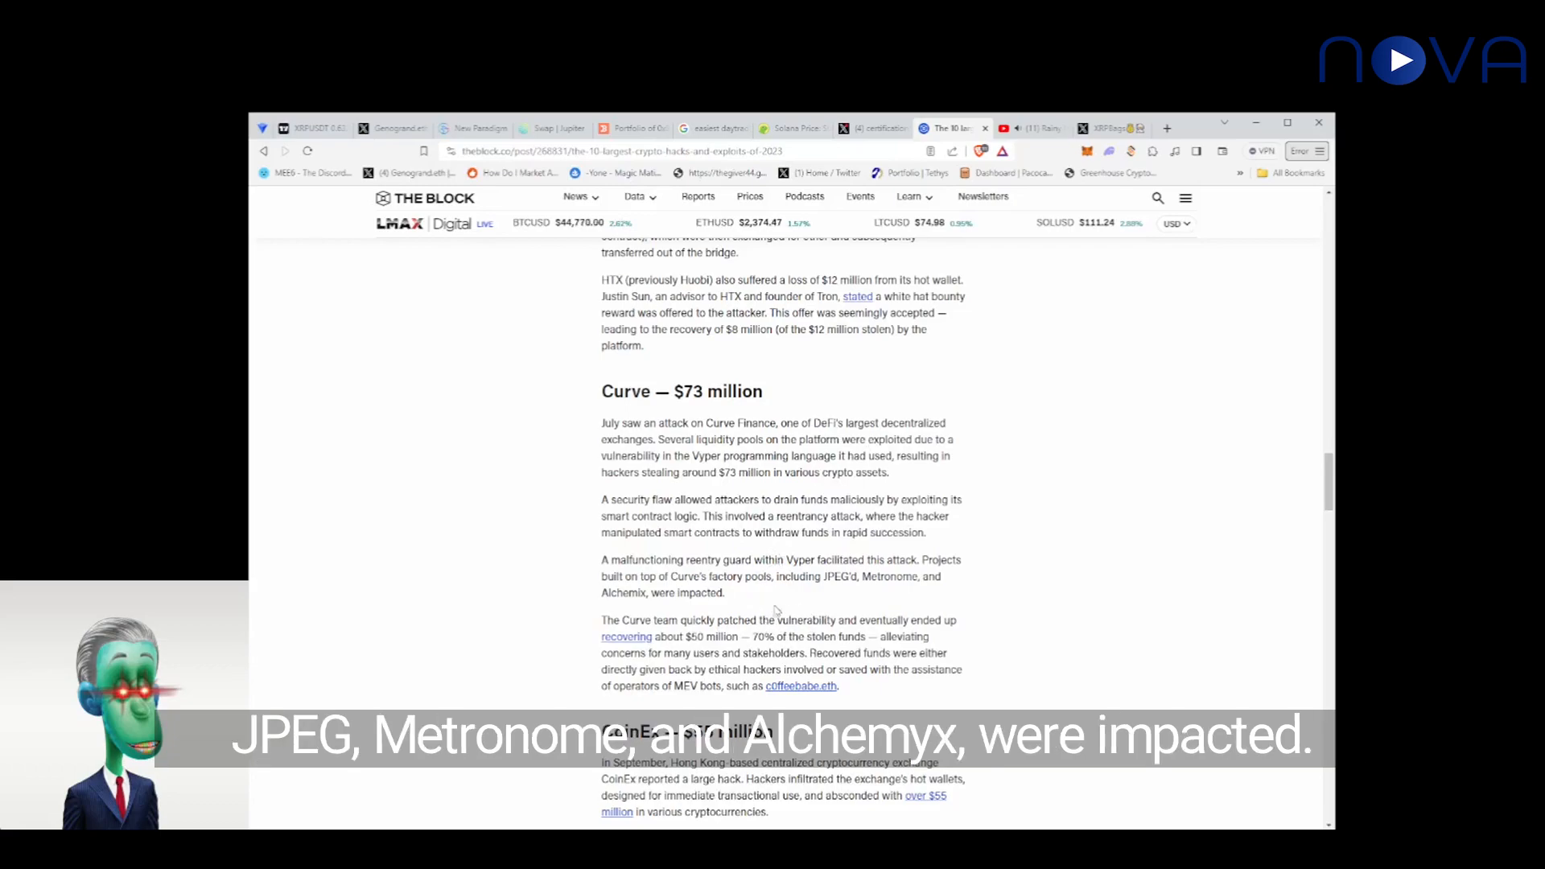
{"action": "scroll", "scroll_direction": "down", "scroll_amount": 3}
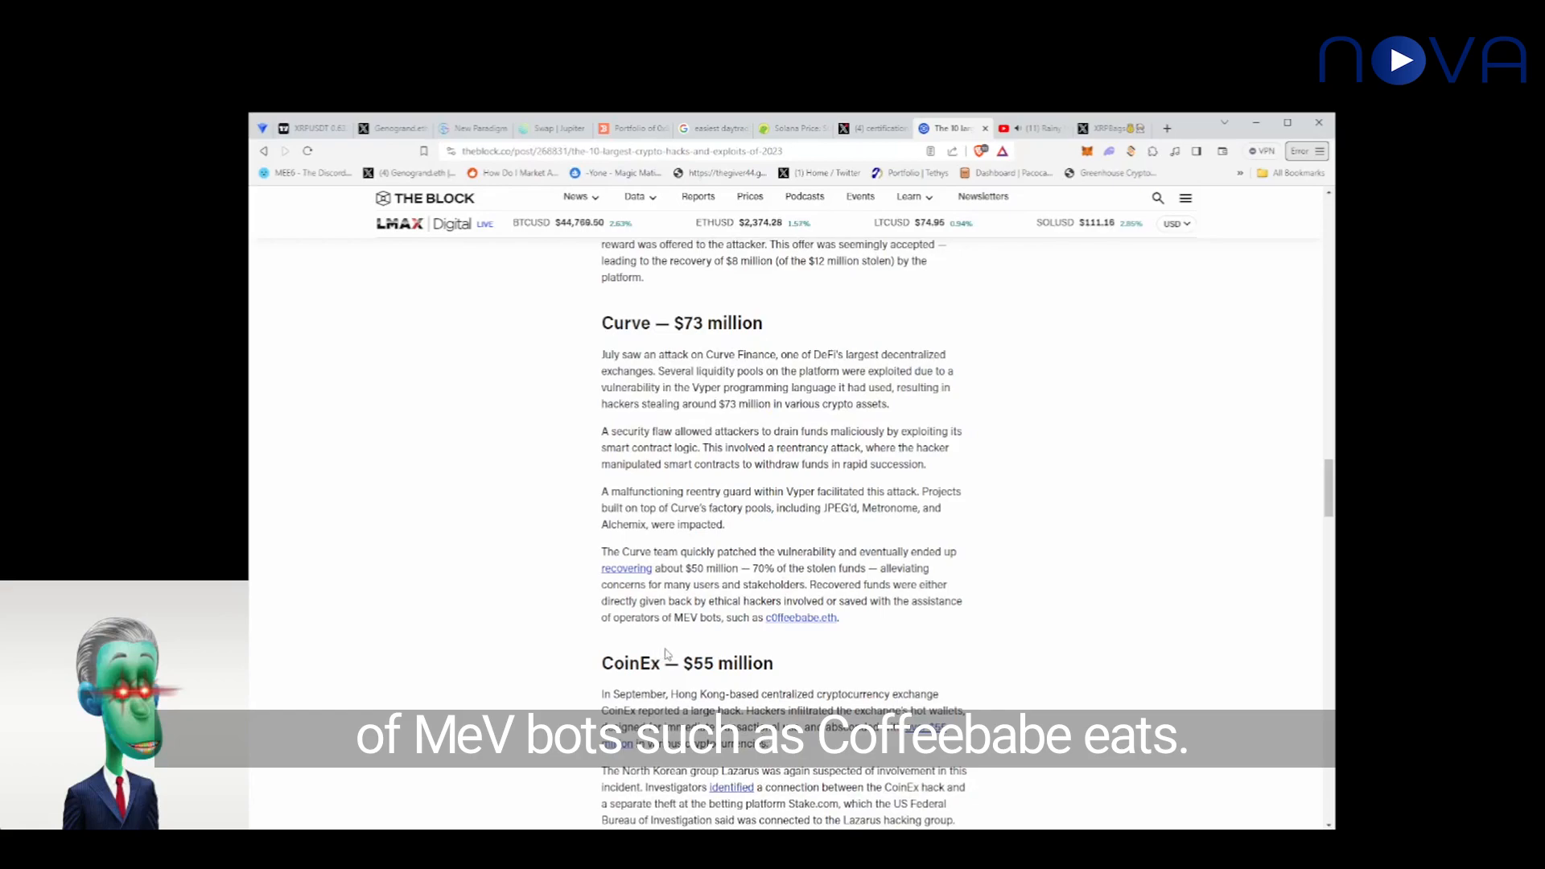
{"action": "scroll", "scroll_direction": "down", "scroll_amount": 3}
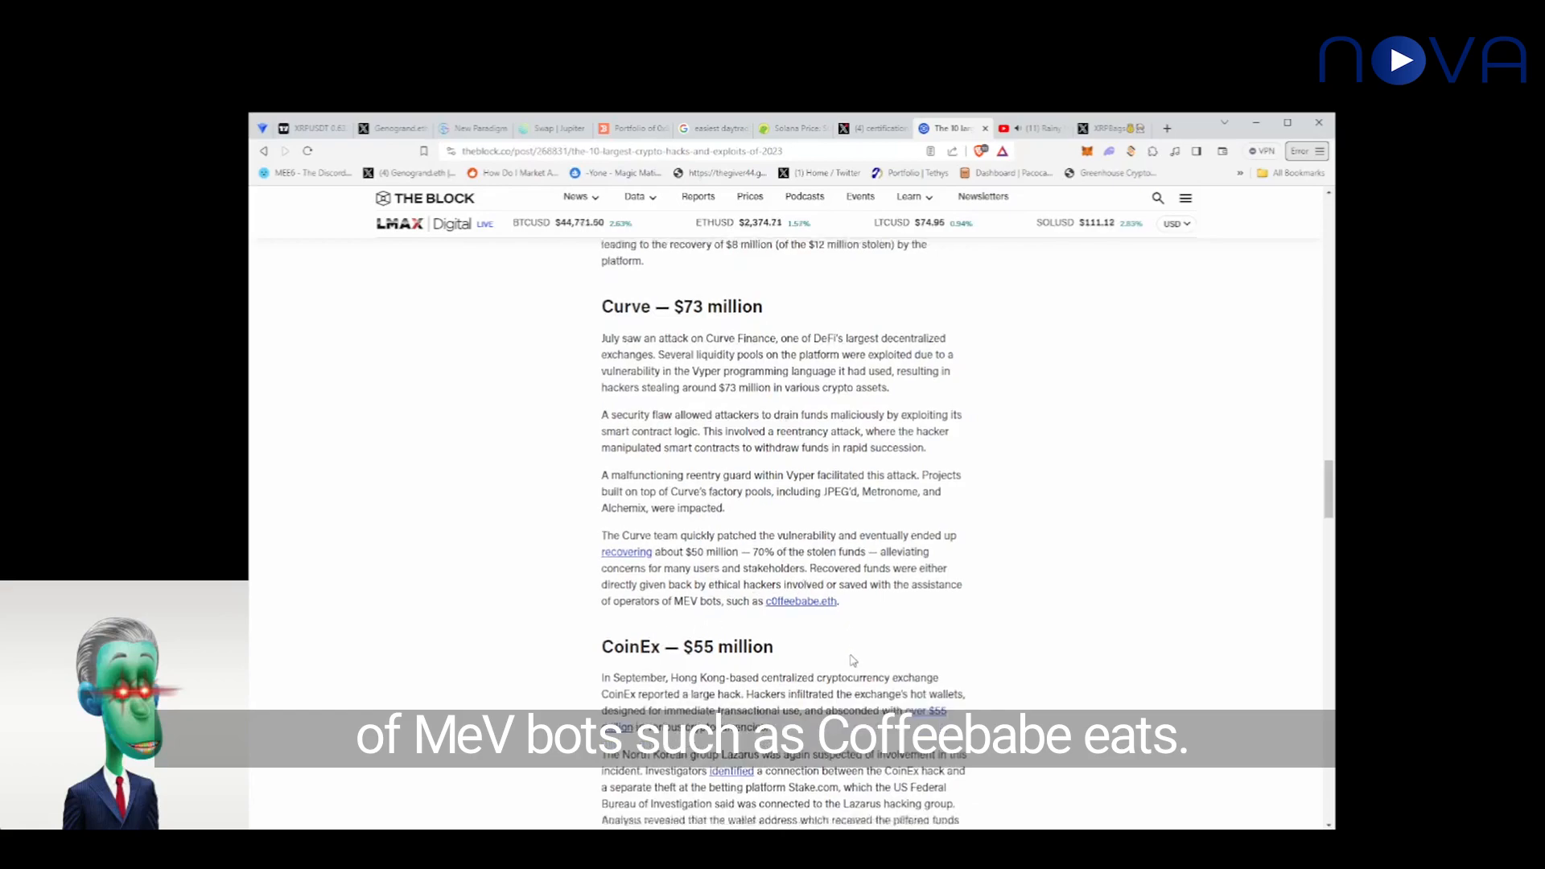
{"action": "scroll", "scroll_direction": "down", "scroll_amount": 3}
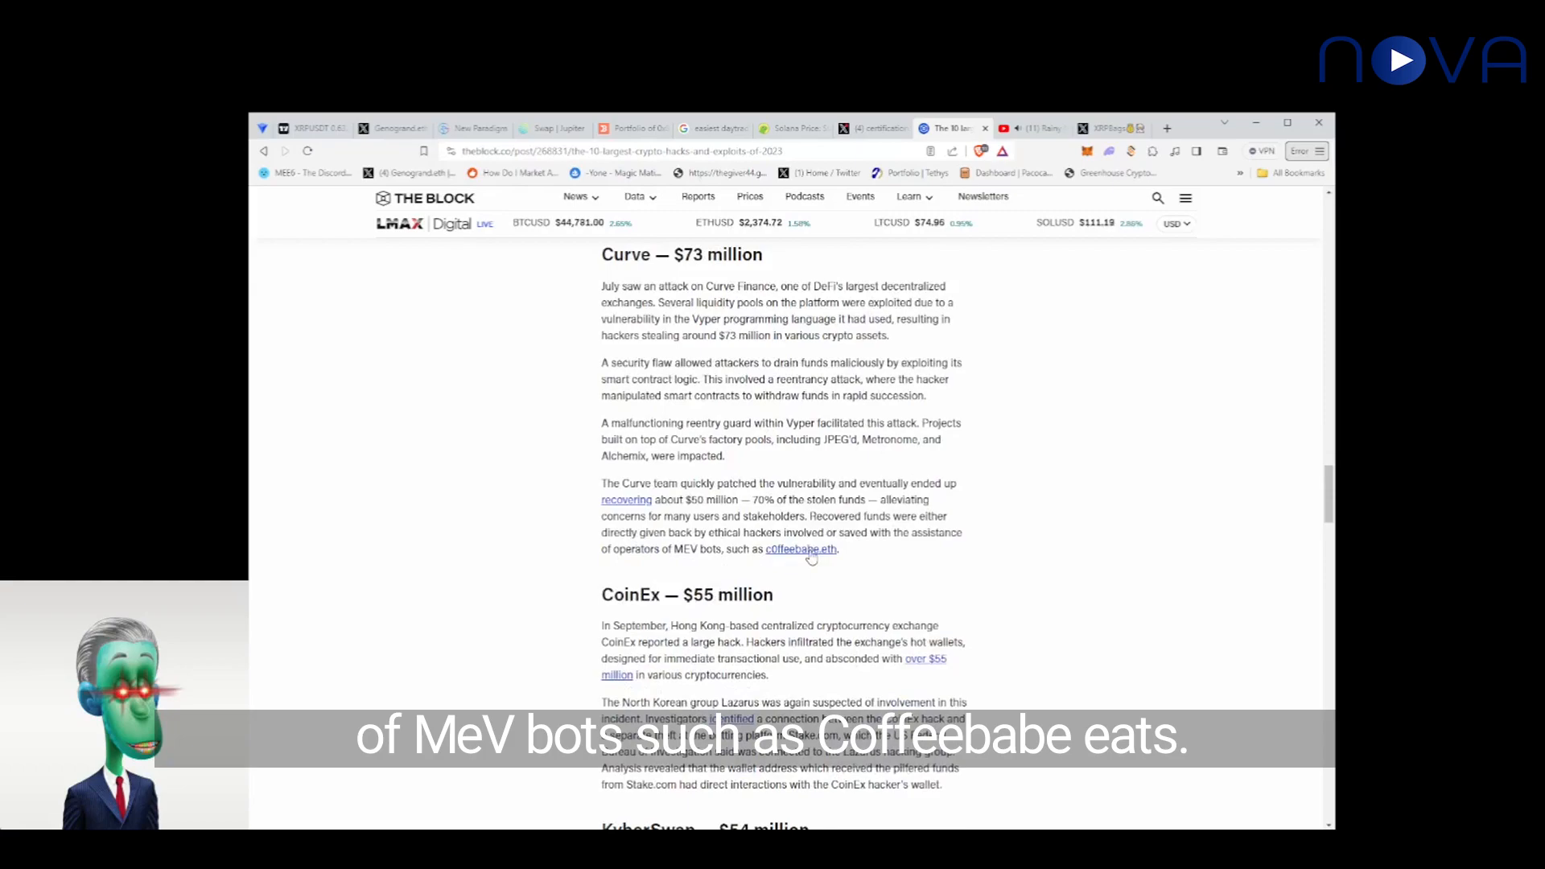
Step: Scroll down through the full KyberSwap — $54 million section toward Stake.com
{"action": "scroll", "scroll_direction": "down", "scroll_amount": 3}
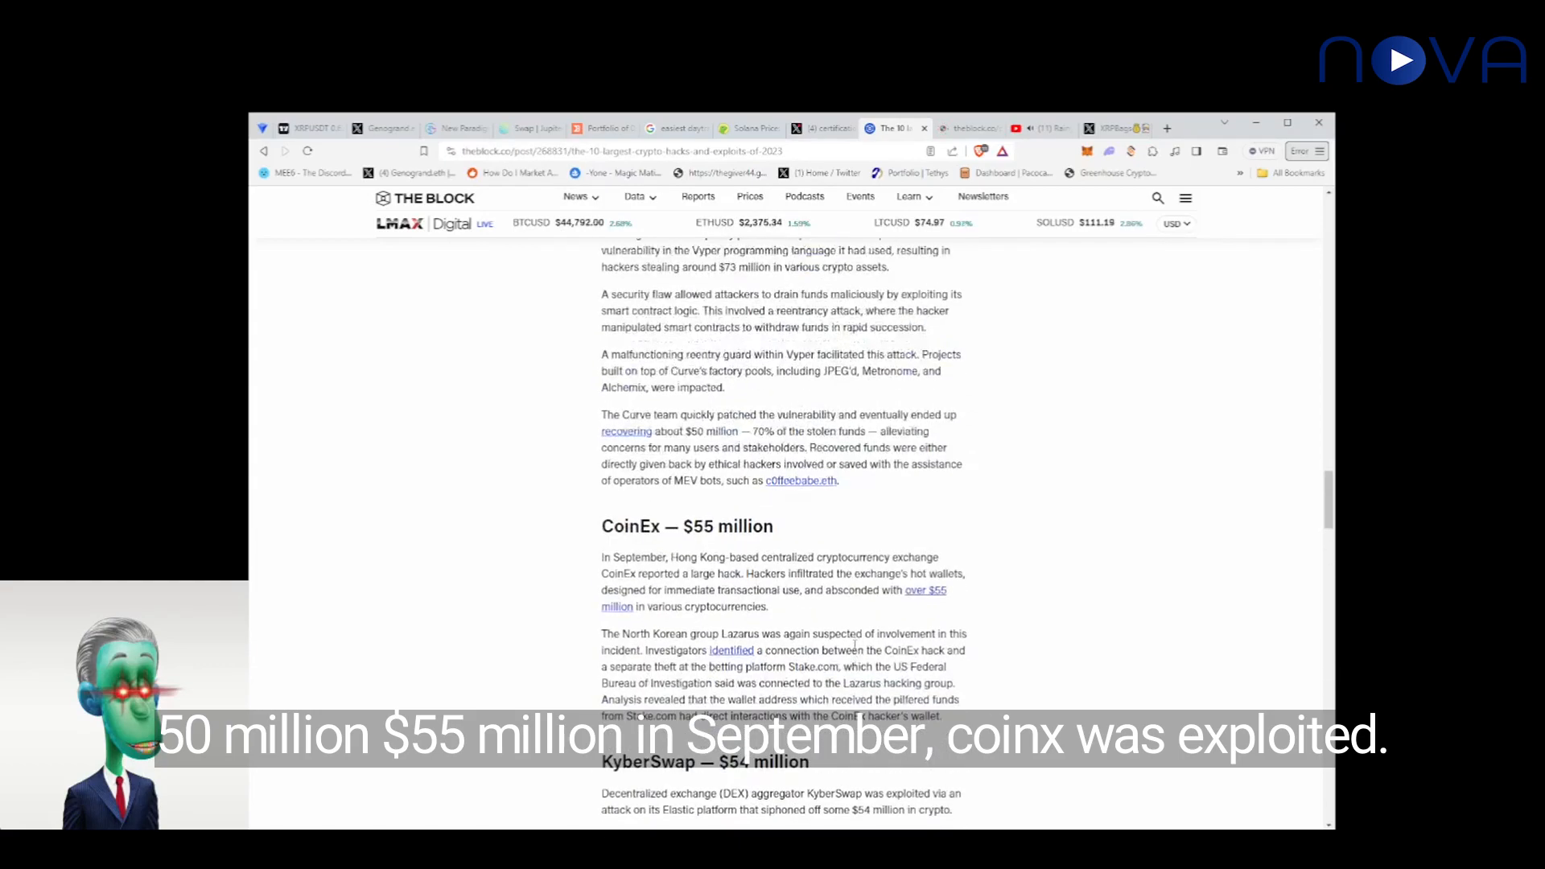
{"action": "scroll", "scroll_direction": "down", "scroll_amount": 3}
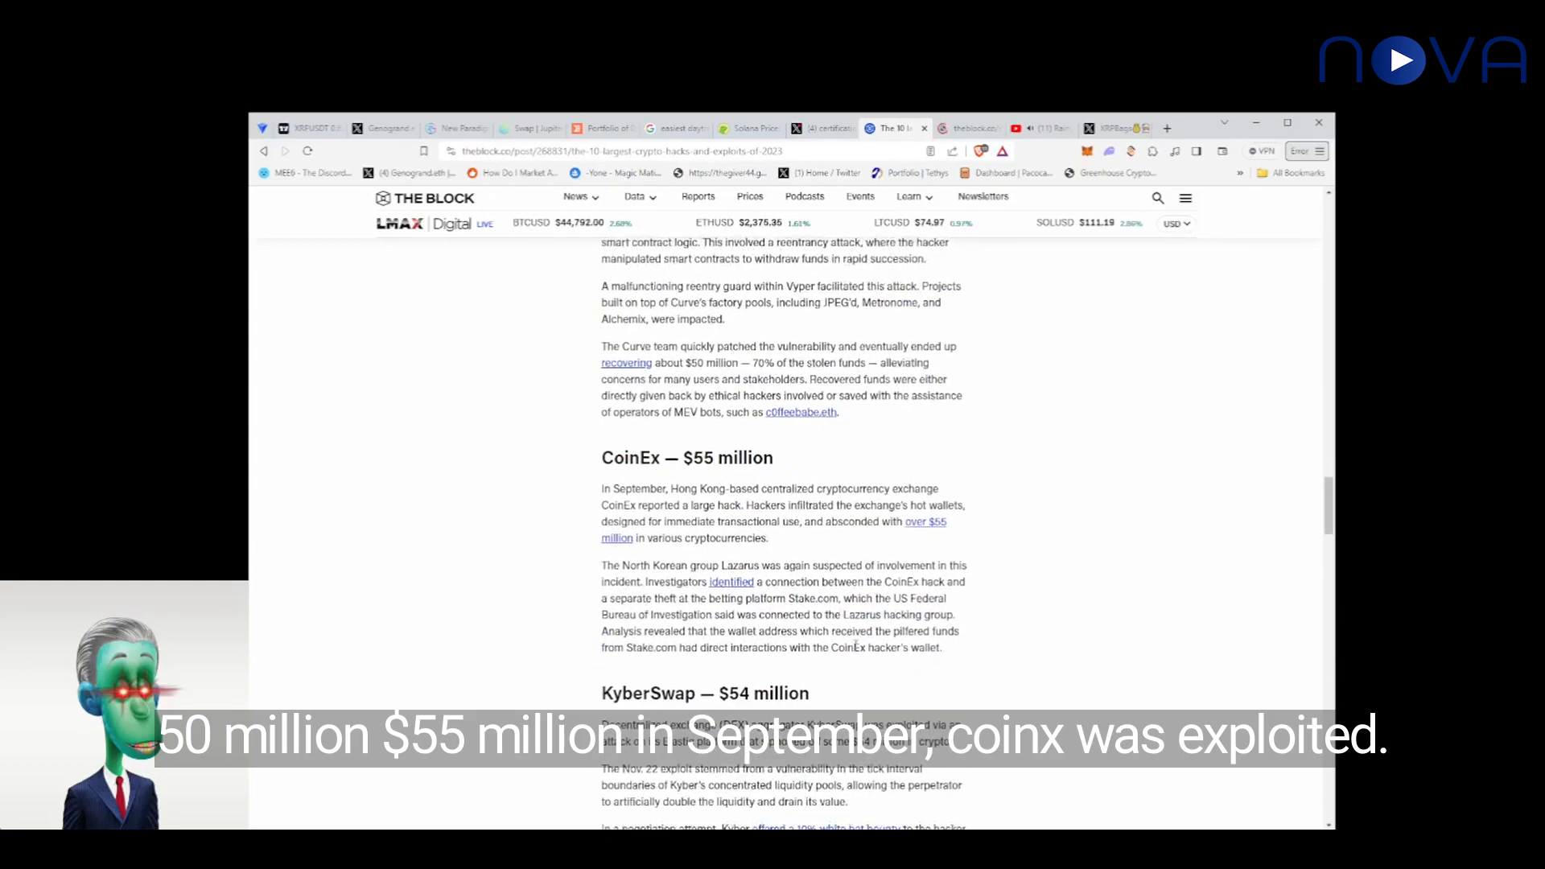
{"action": "scroll", "scroll_direction": "down", "scroll_amount": 3}
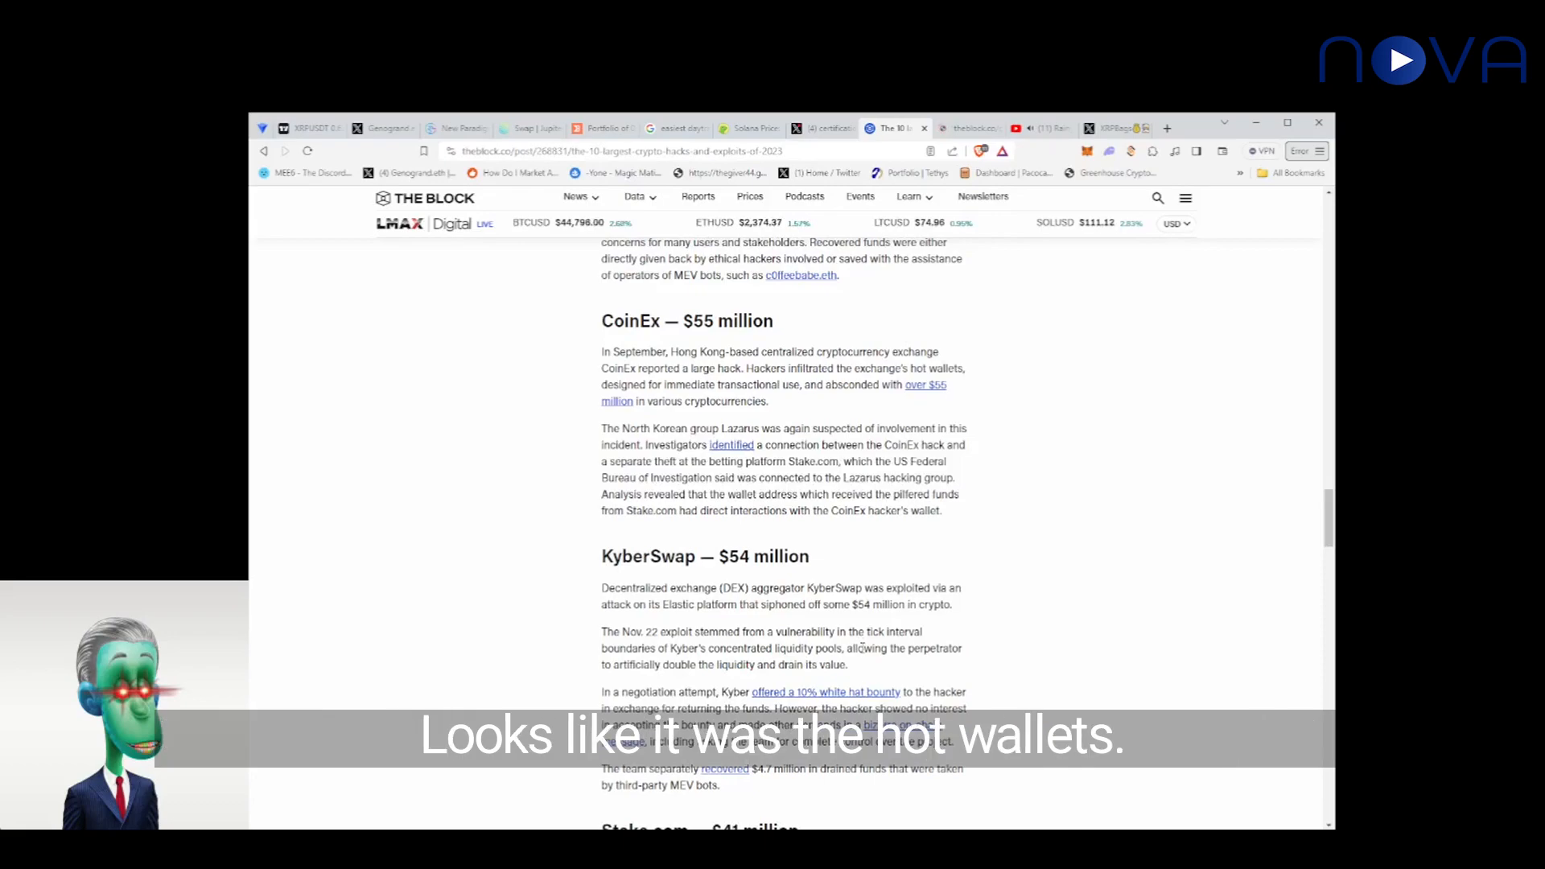
{"action": "scroll", "scroll_direction": "down", "scroll_amount": 3}
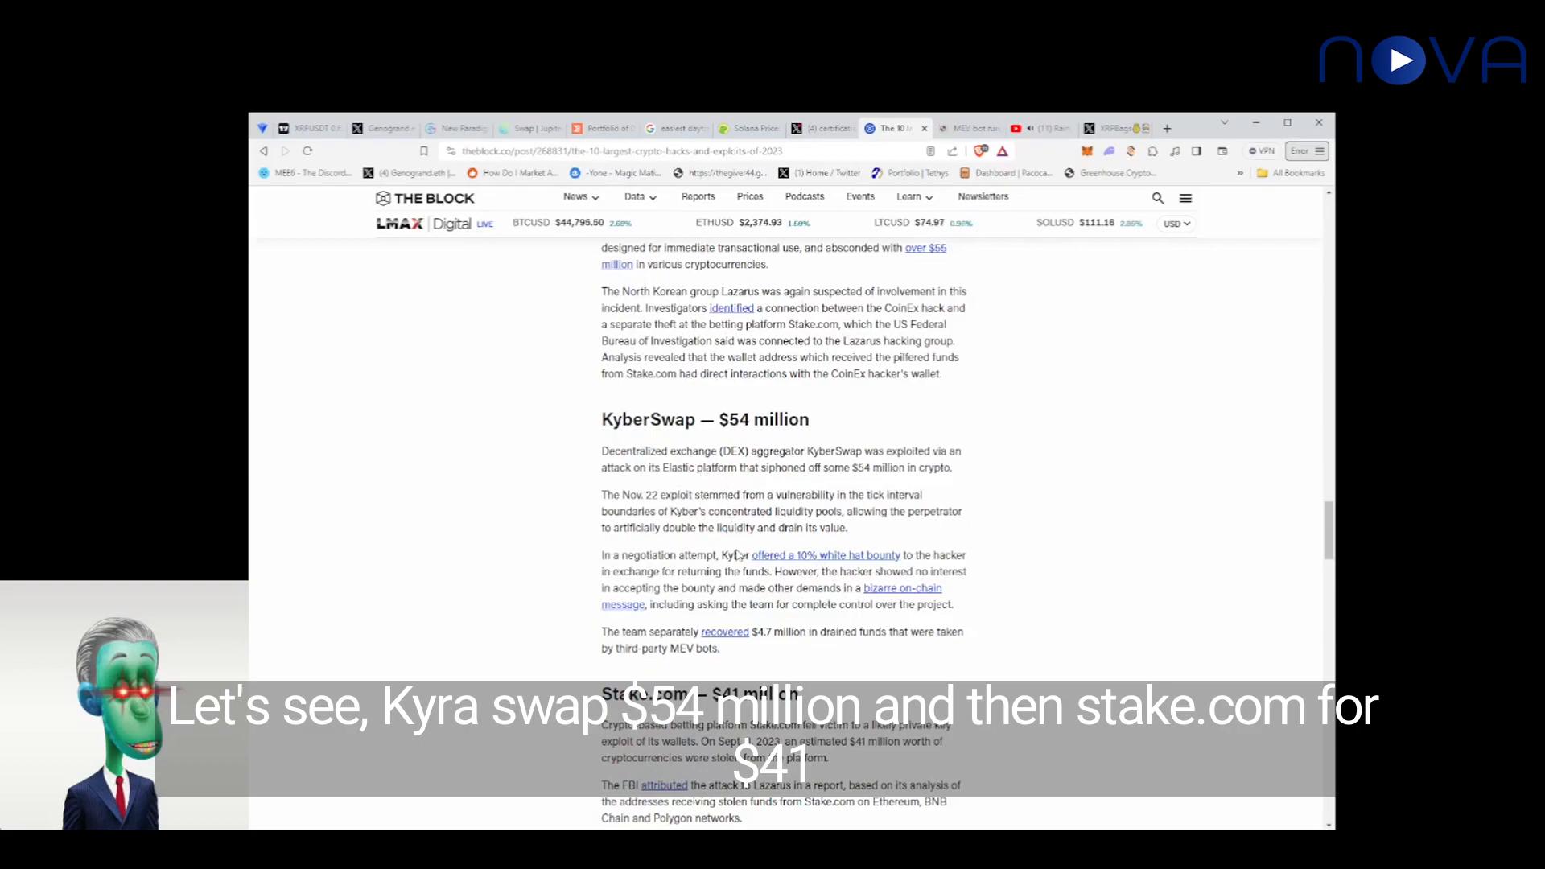
Step: Reach the closing Stake.com — $41 million section and disclaimer
{"action": "scroll", "scroll_direction": "down", "scroll_amount": 3}
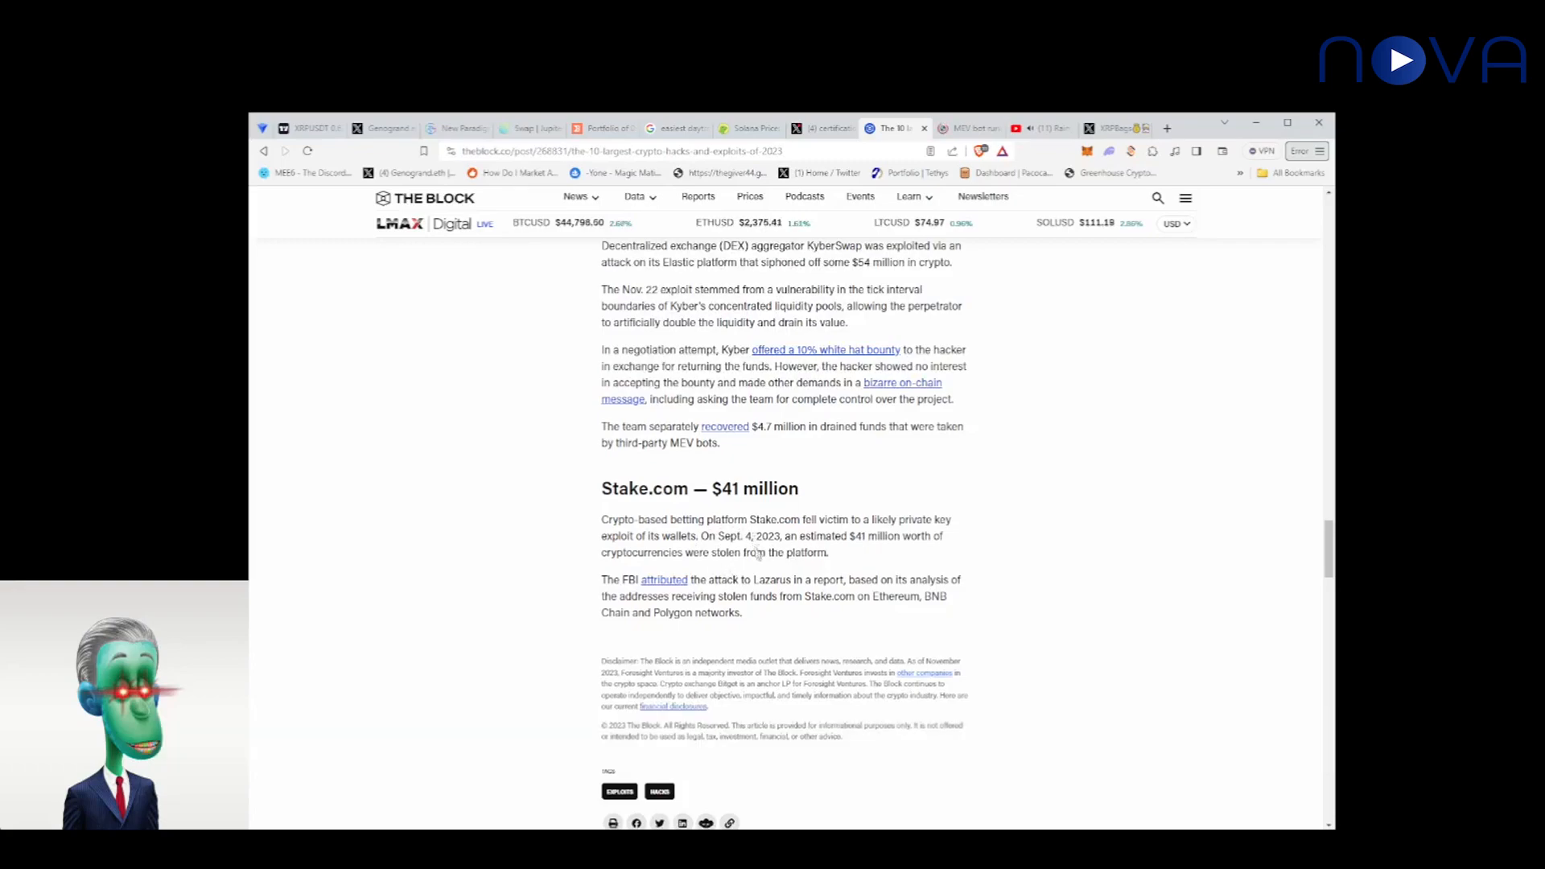
{"action": "scroll", "scroll_direction": "down", "scroll_amount": 3}
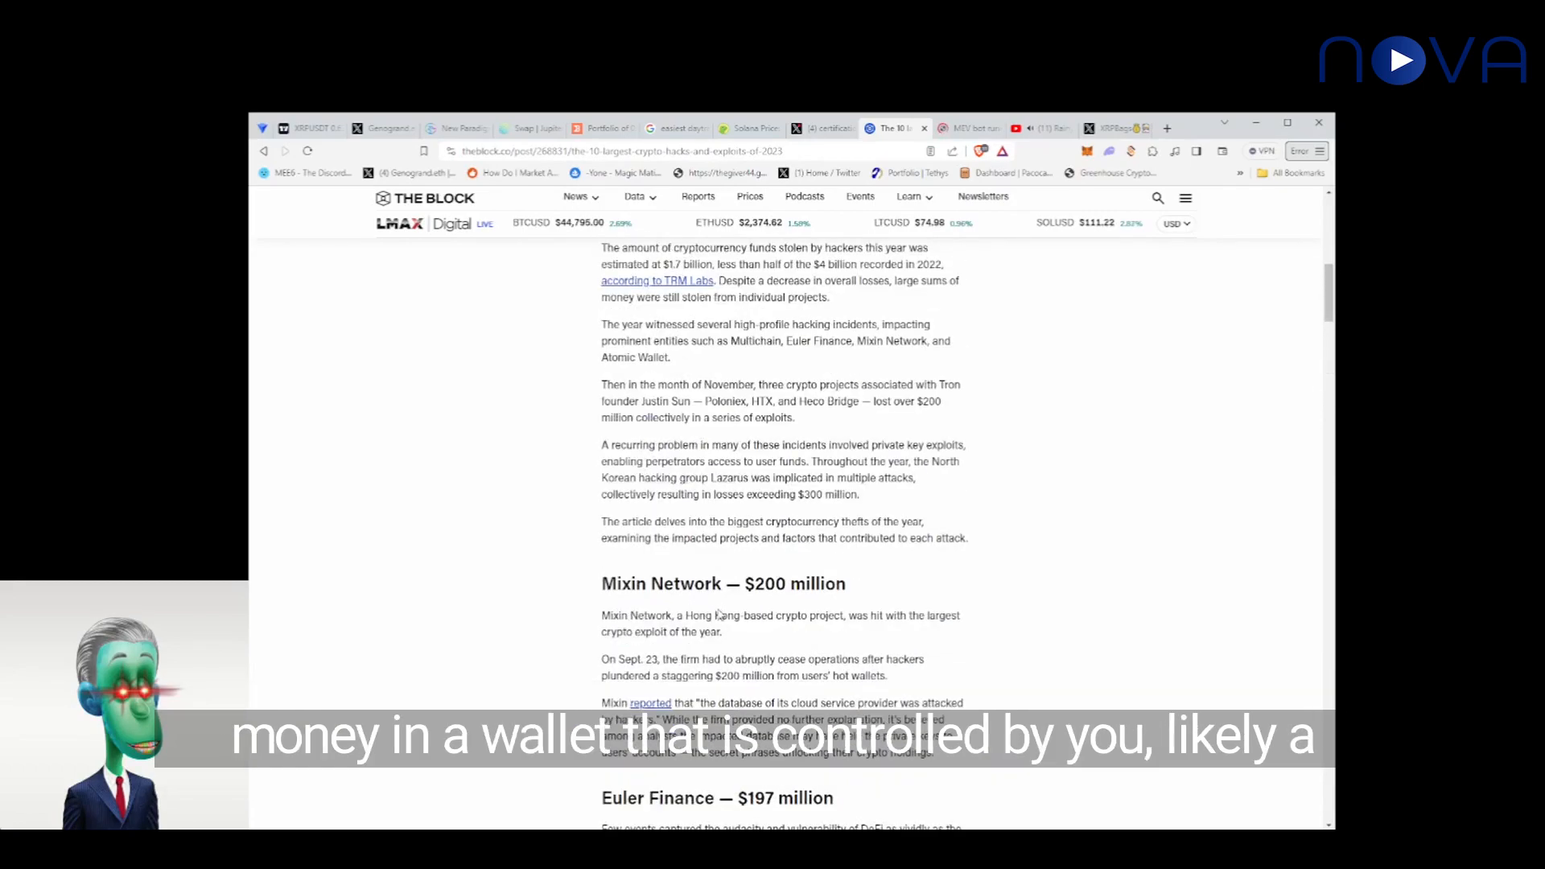
{"action": "mouse_move", "coordinate": [734, 650]}
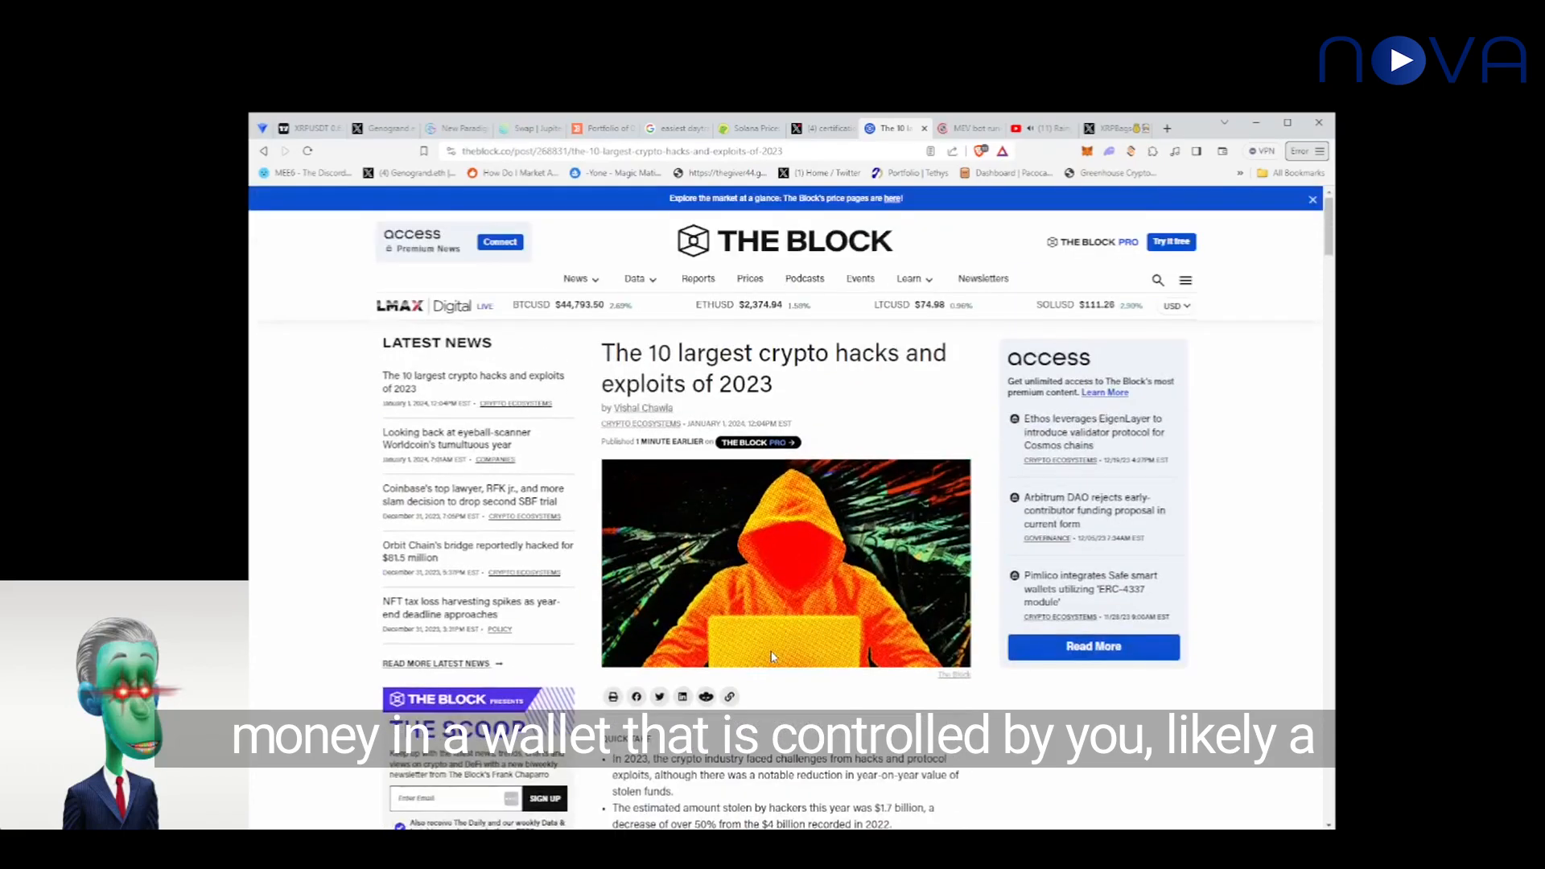
Step: Scroll from the article's top back down to the CoinEx and KyberSwap sections
{"action": "scroll", "scroll_direction": "down", "scroll_amount": 3}
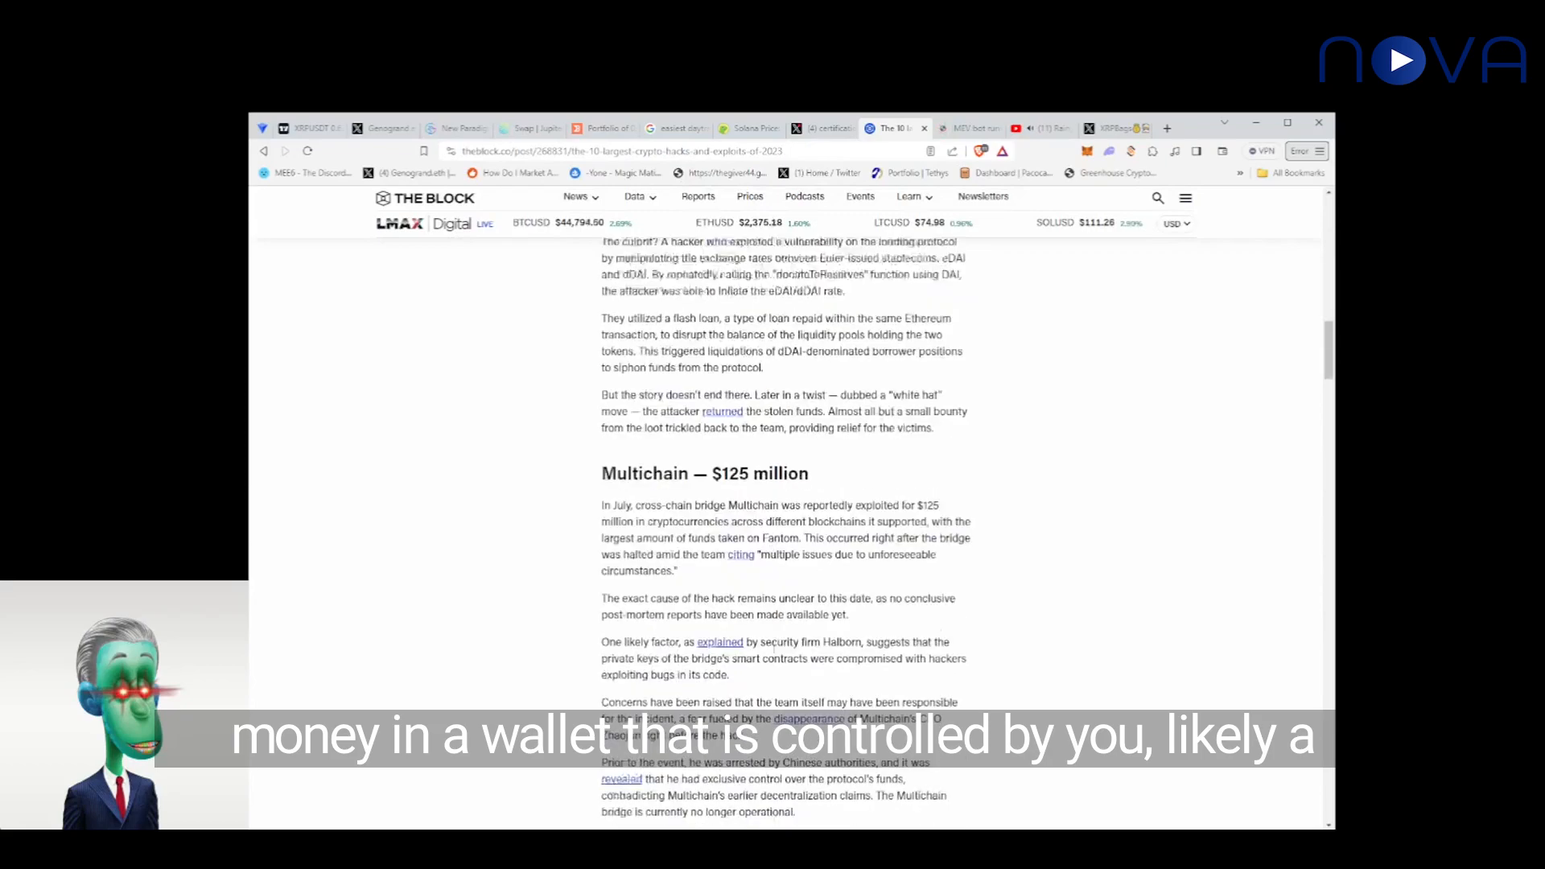
{"action": "scroll", "scroll_direction": "down", "scroll_amount": 3}
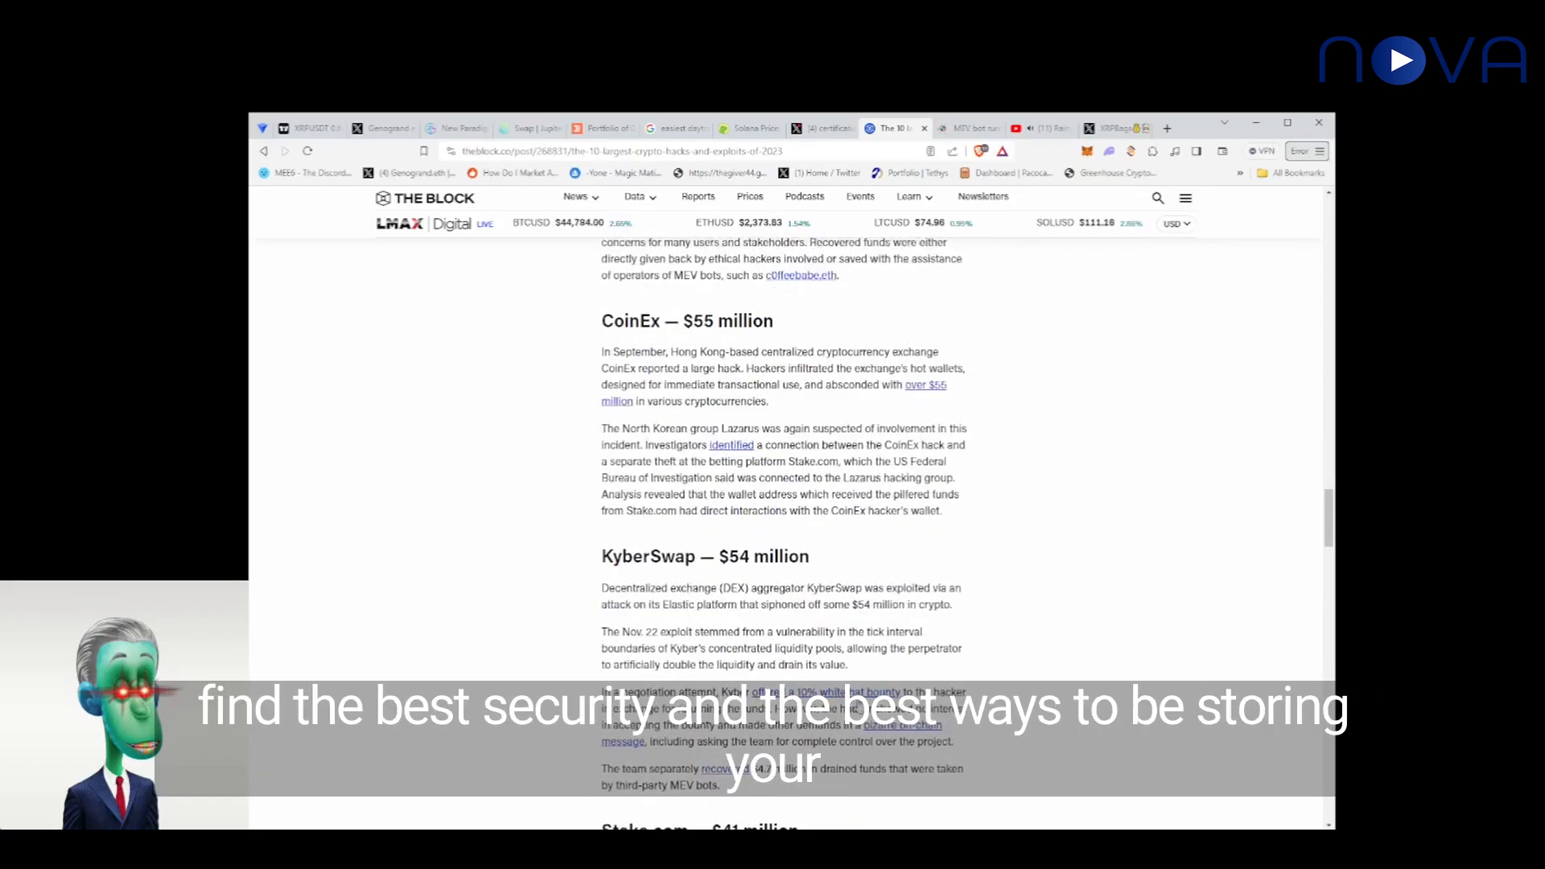
{"action": "scroll", "scroll_direction": "down", "scroll_amount": 3}
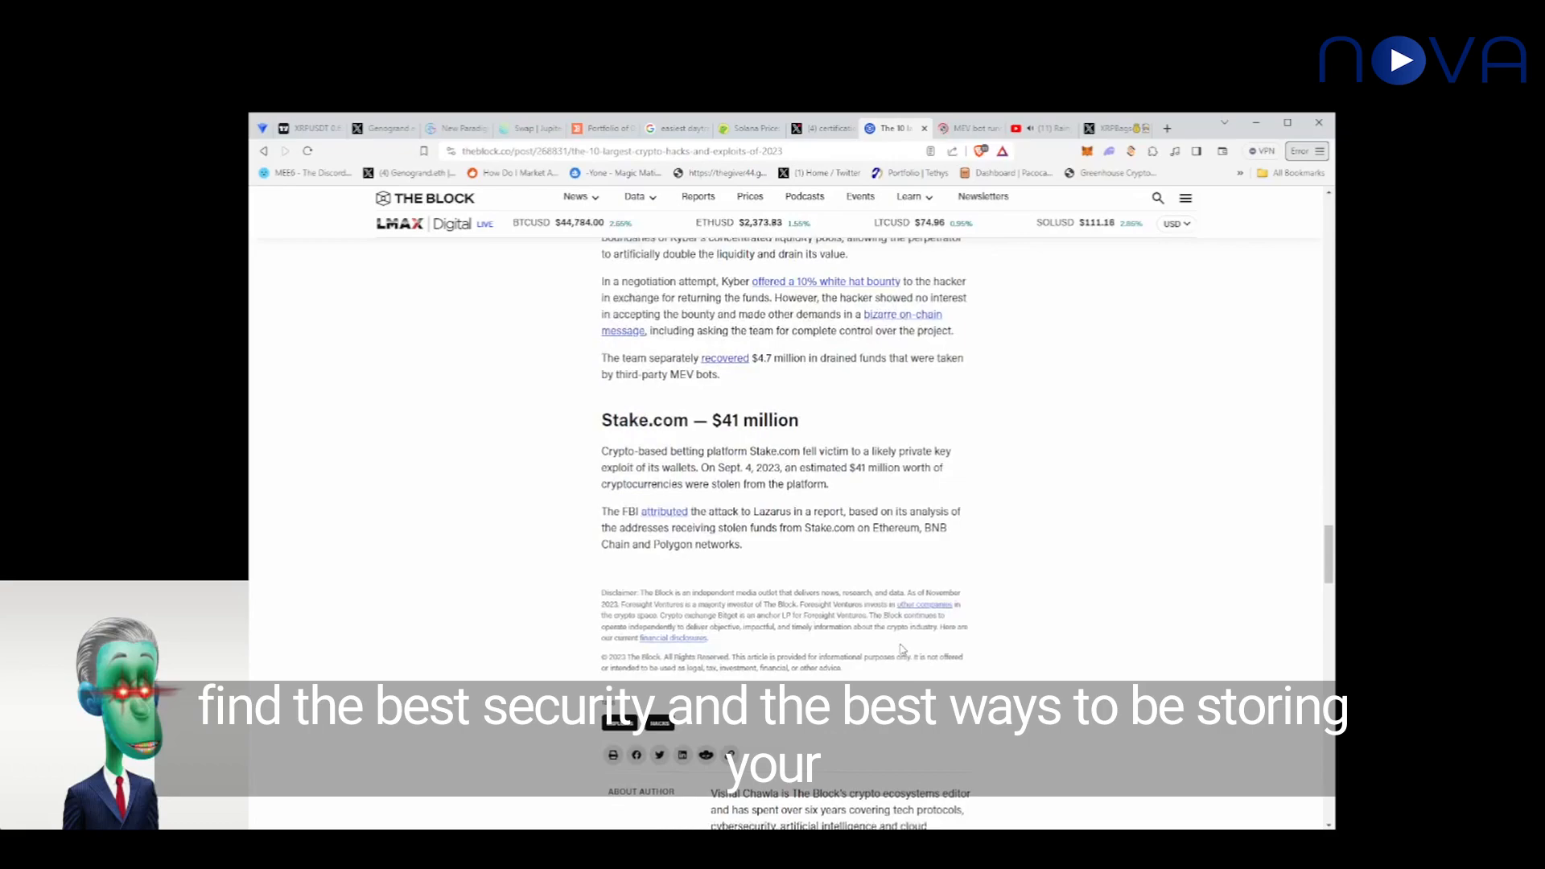
{"action": "scroll", "scroll_direction": "up", "scroll_amount": 3}
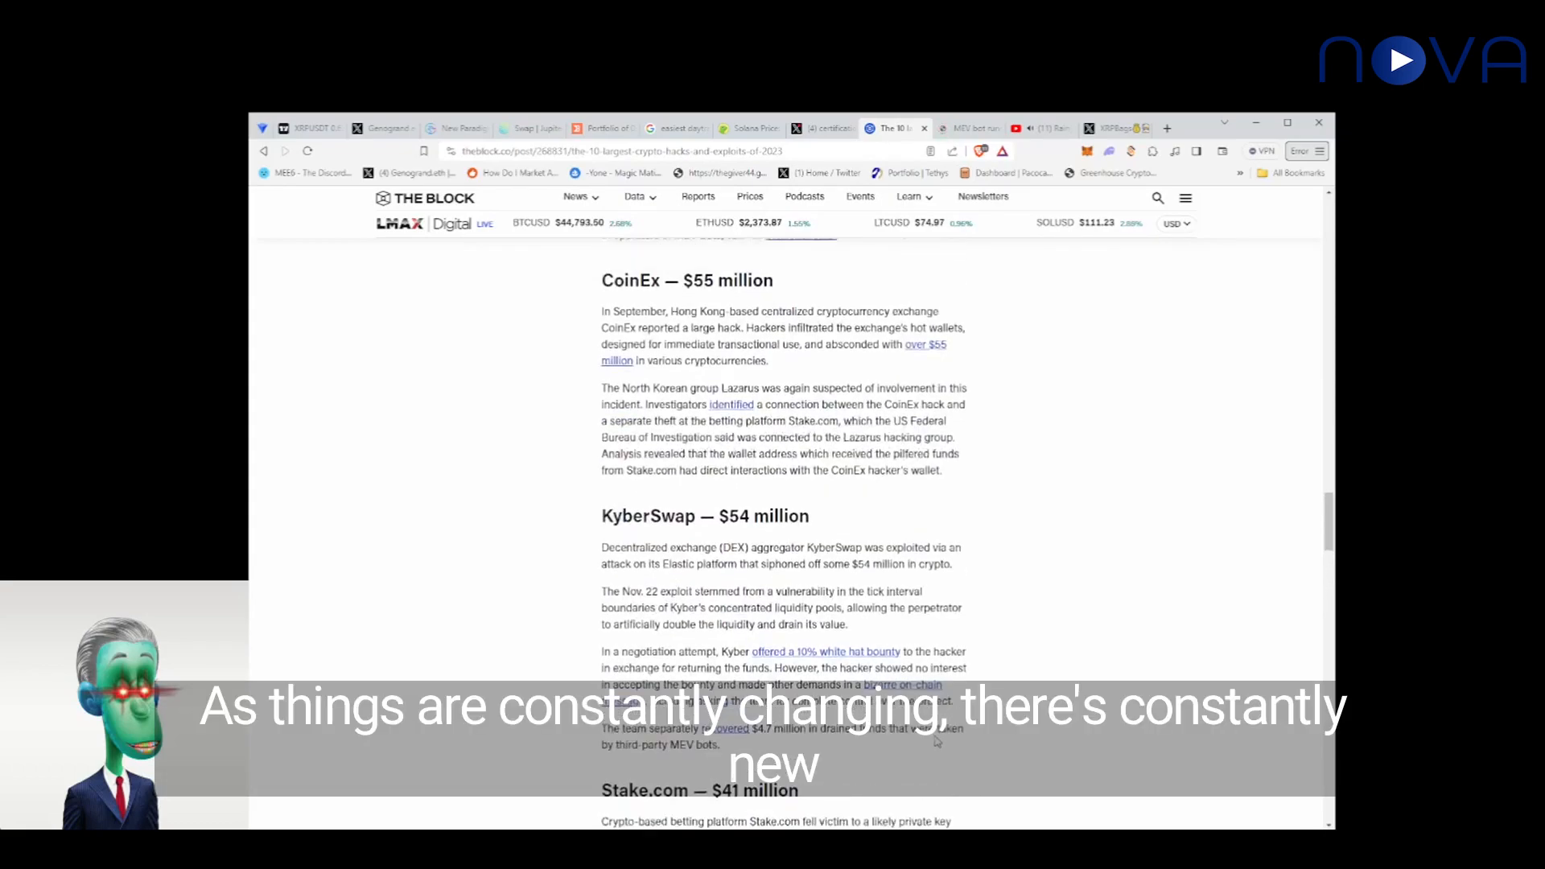